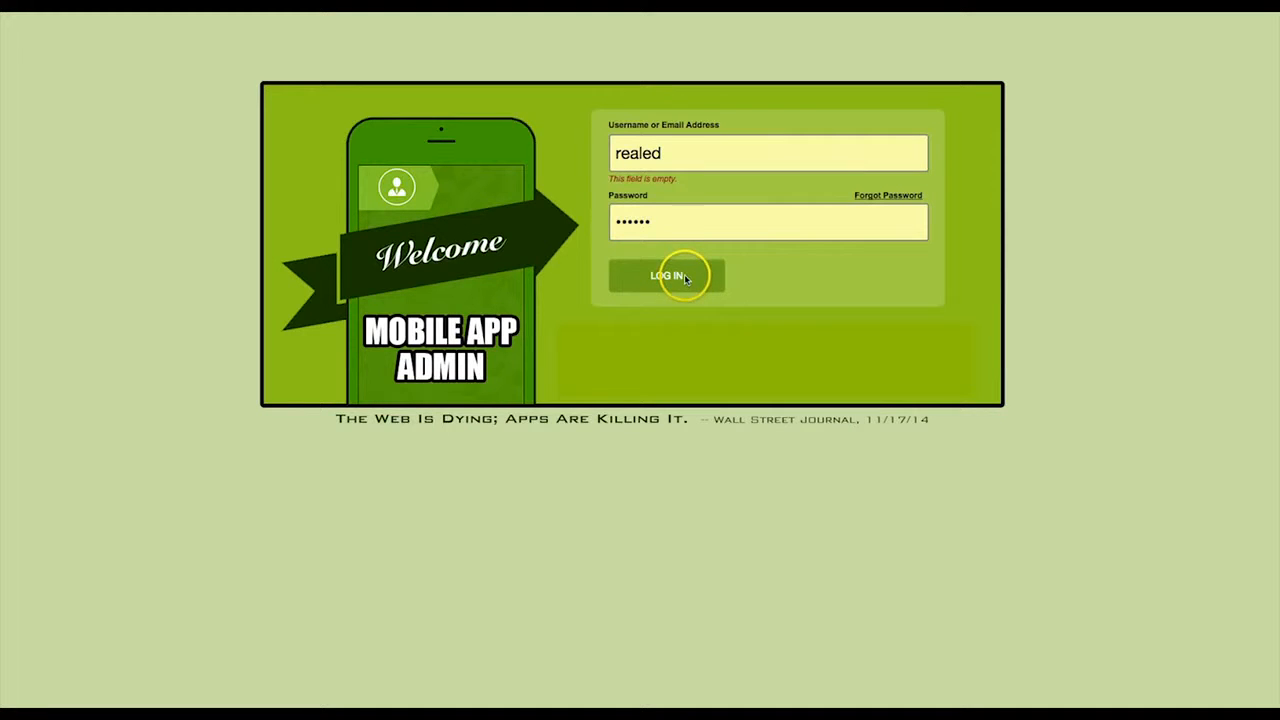
Log in to reach the Real Estate Demo App's functionality tab list.
left_click(668, 276)
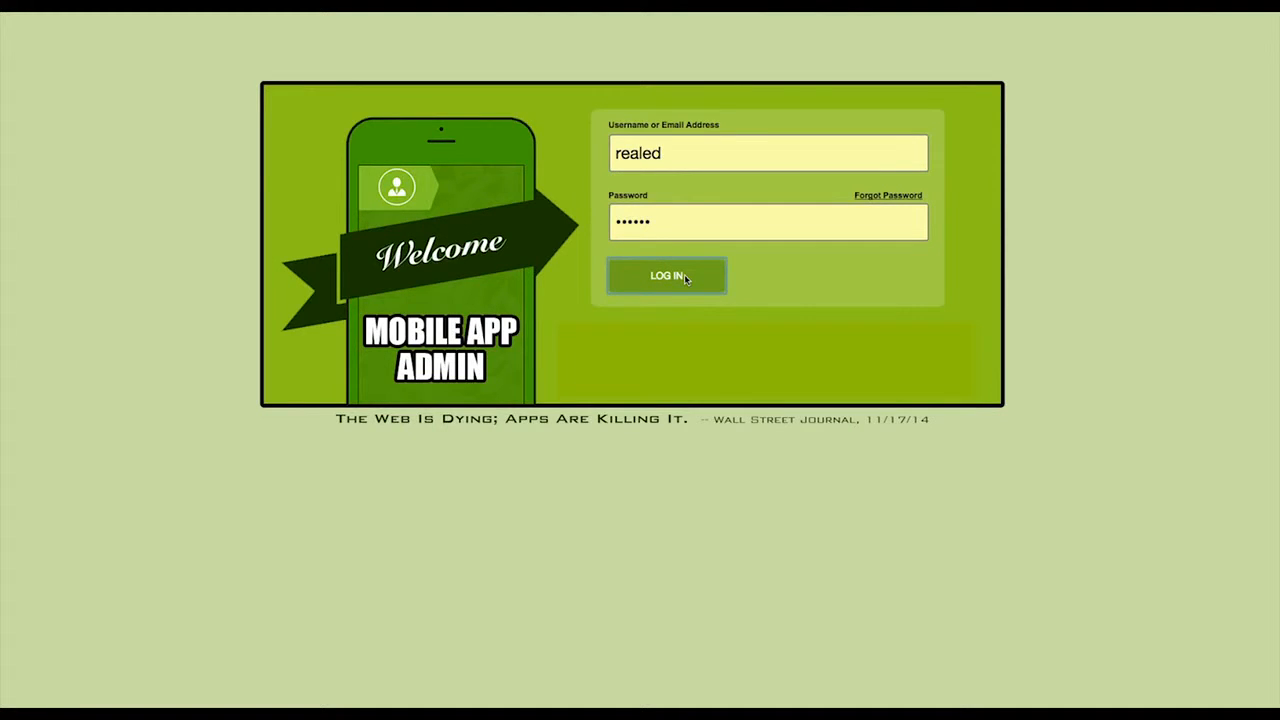
left_click(666, 276)
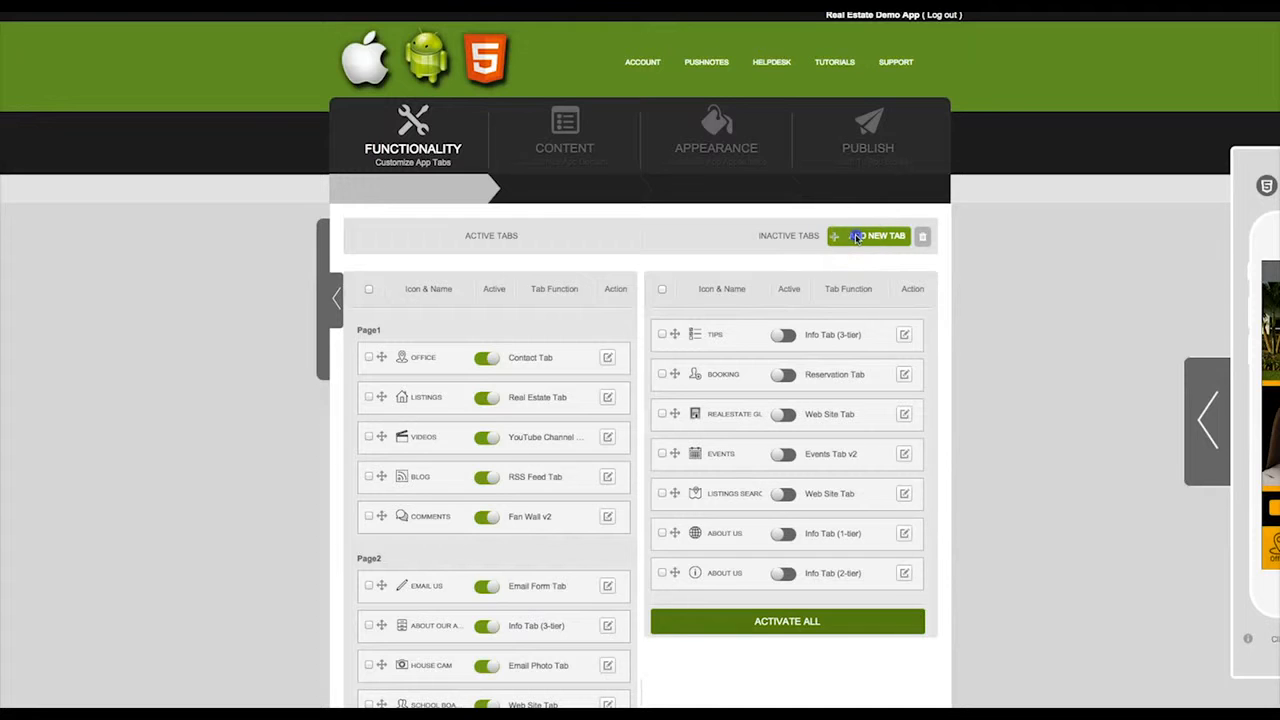
Create a new tab titled Gallery using the Image Gallery function with the photo album icon, and save it.
left_click(870, 236)
type("Gallery")
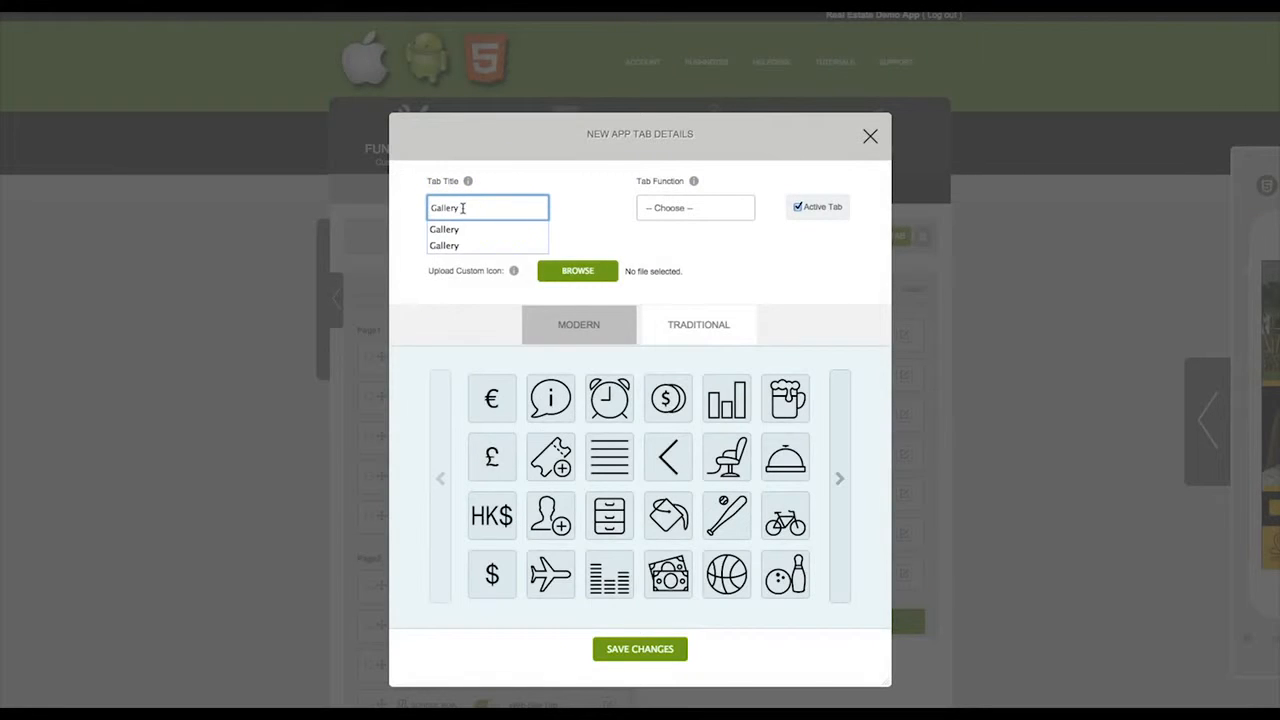
left_click(696, 206)
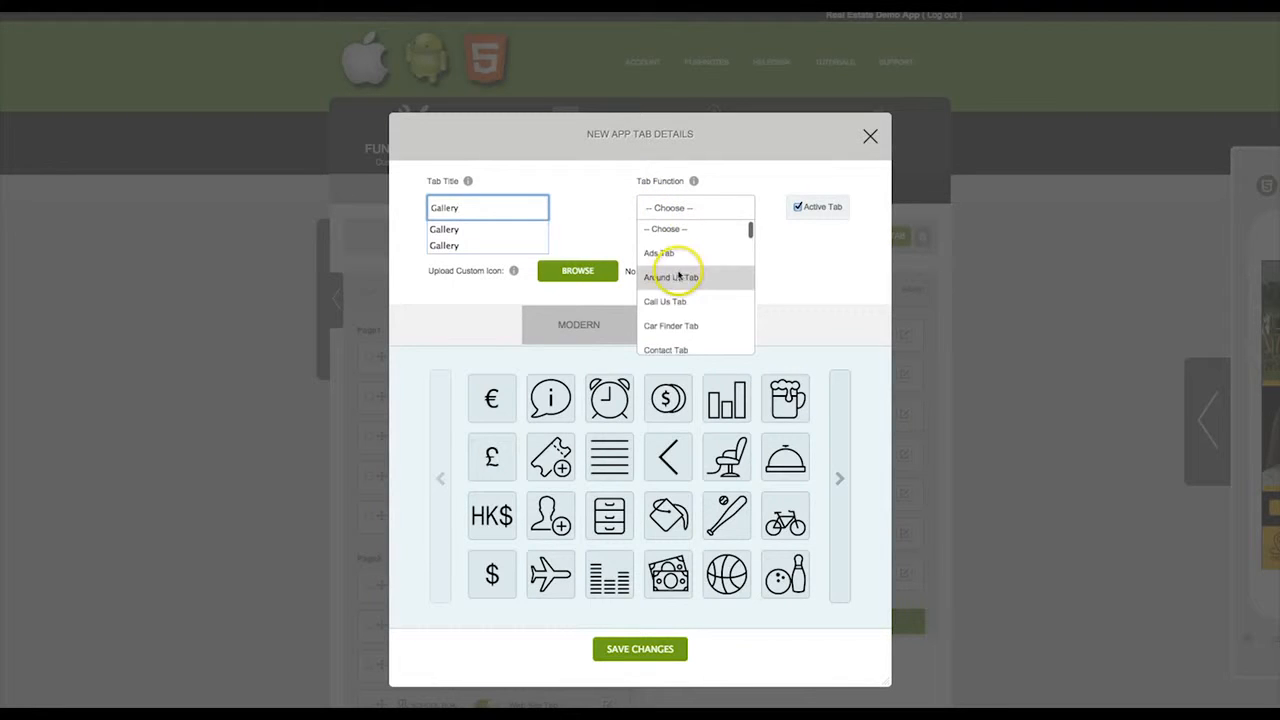
scroll("down", 3)
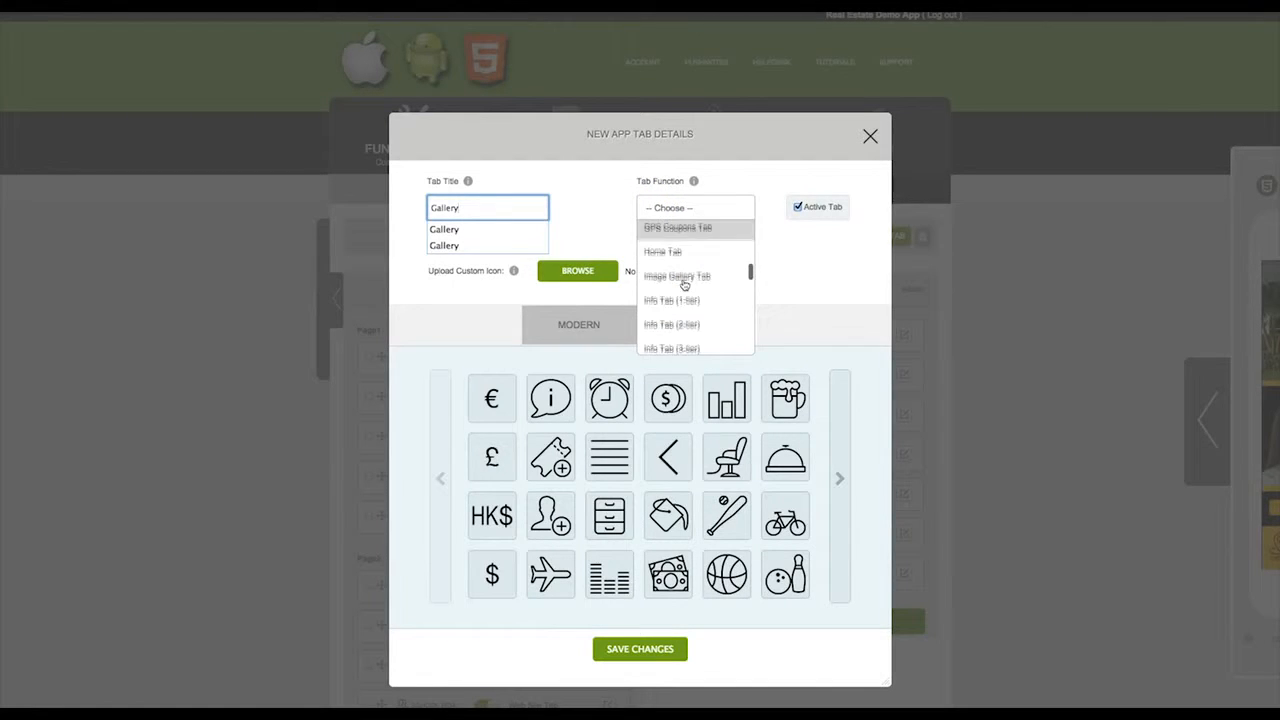
left_click(676, 276)
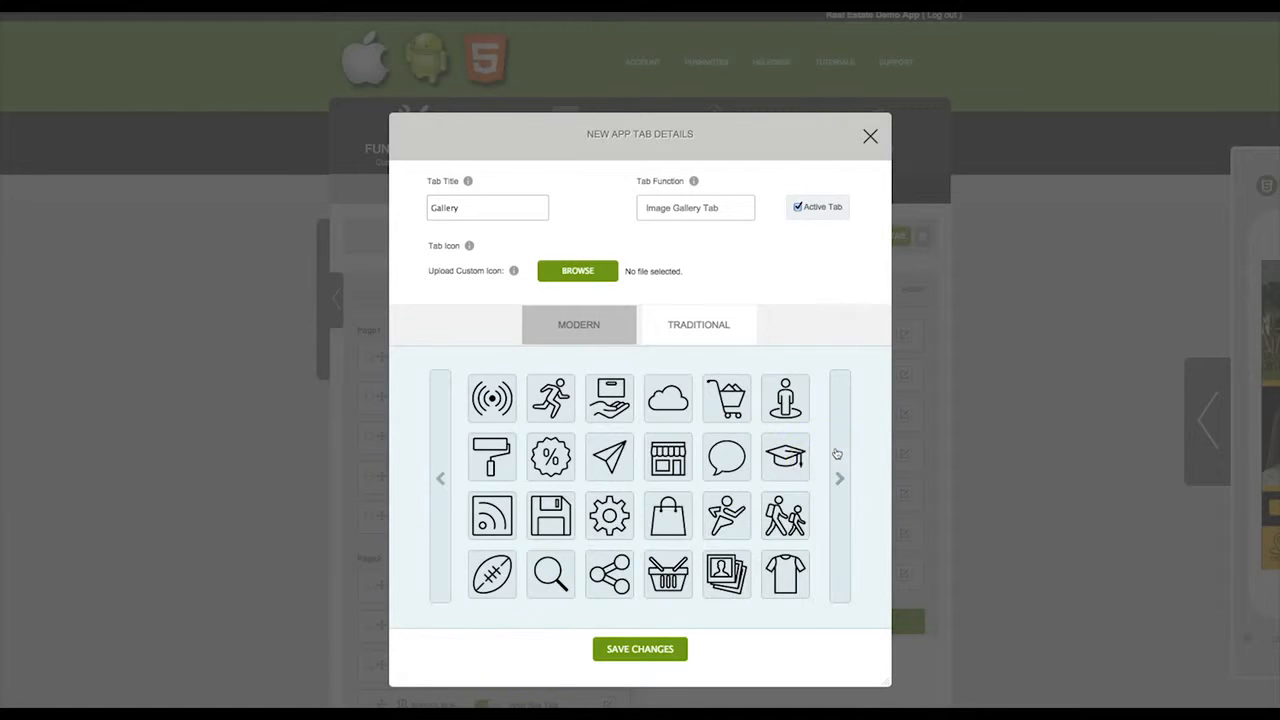
left_click(726, 572)
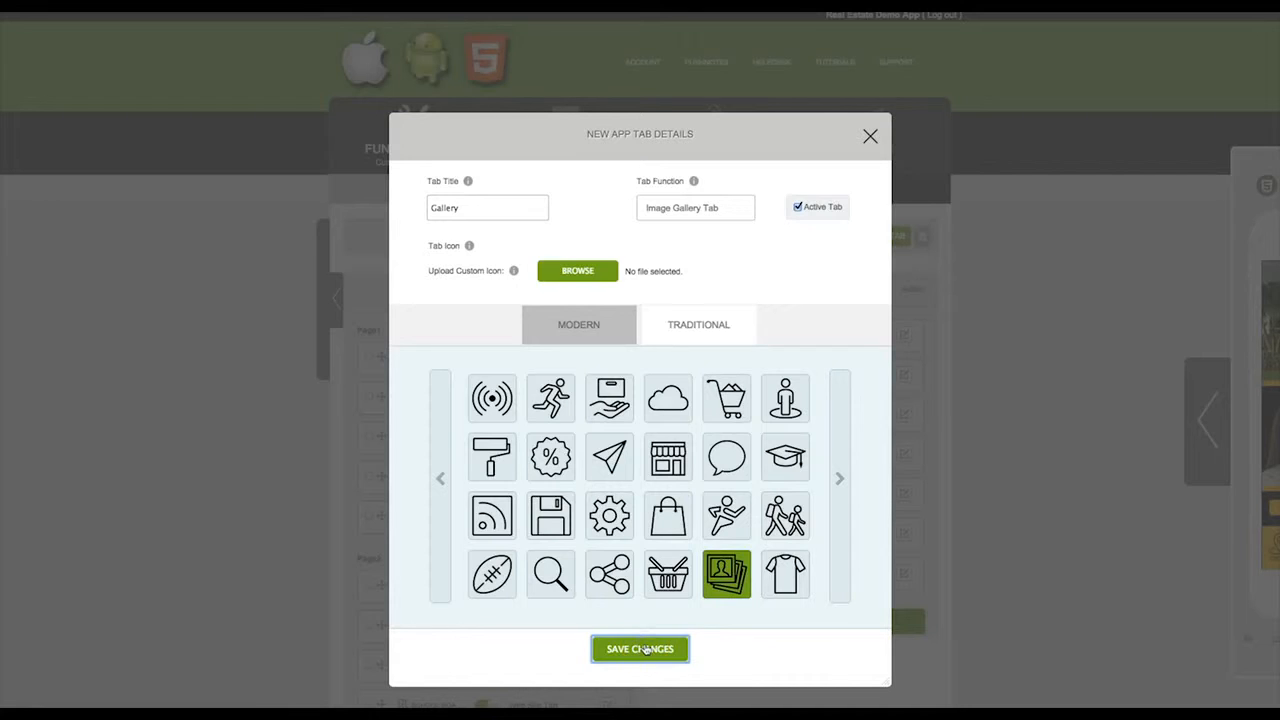
left_click(640, 648)
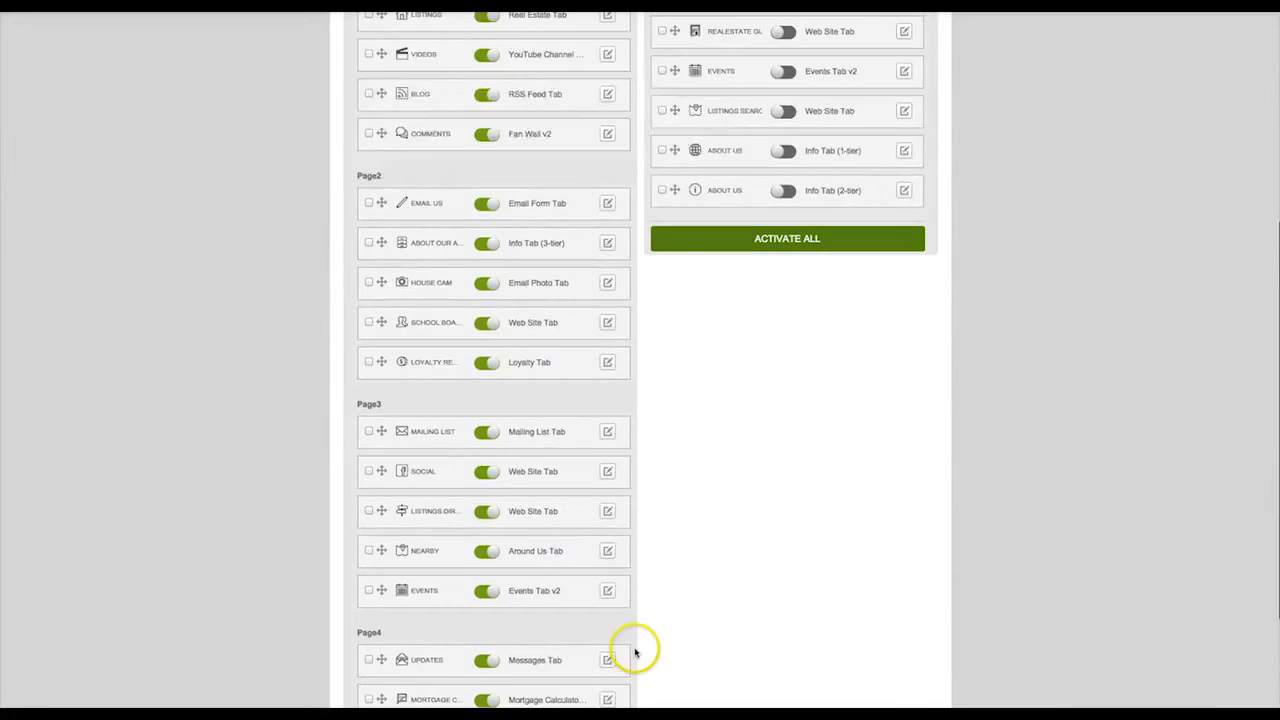
Drag the Gallery tab up onto Page 2, after House Cam.
scroll("down", 3)
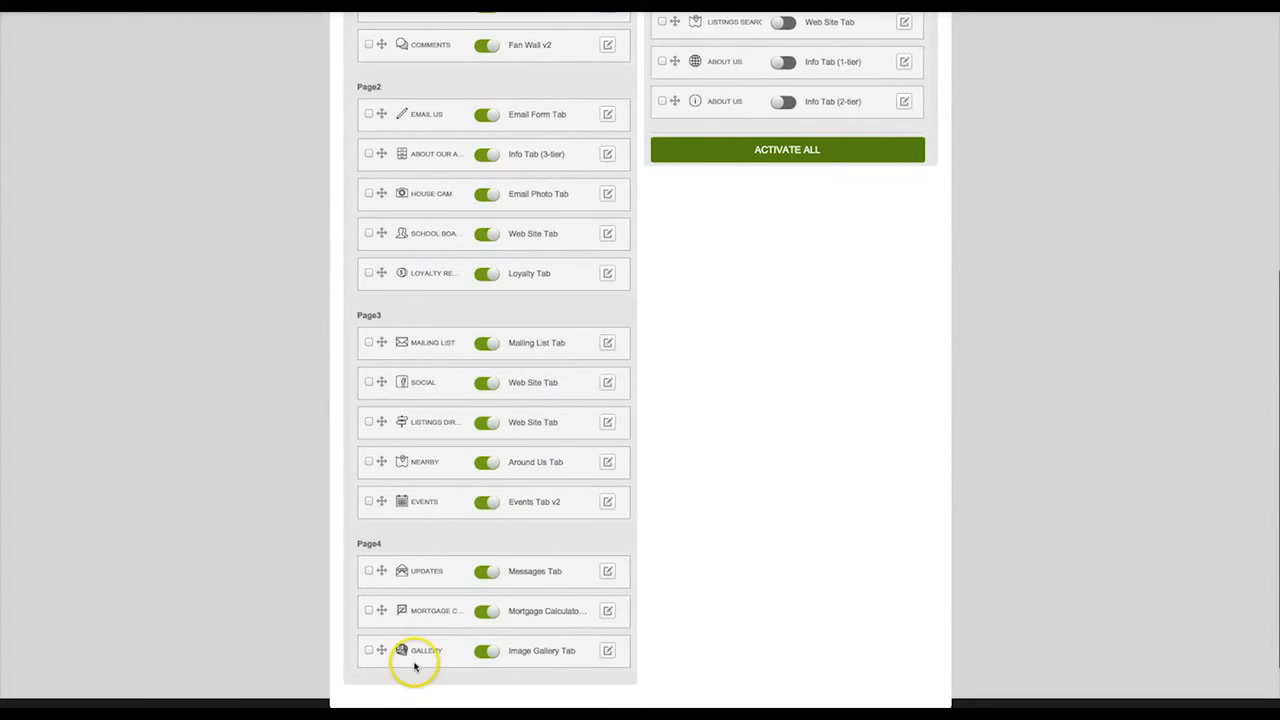
left_click_drag(404, 650, 404, 528)
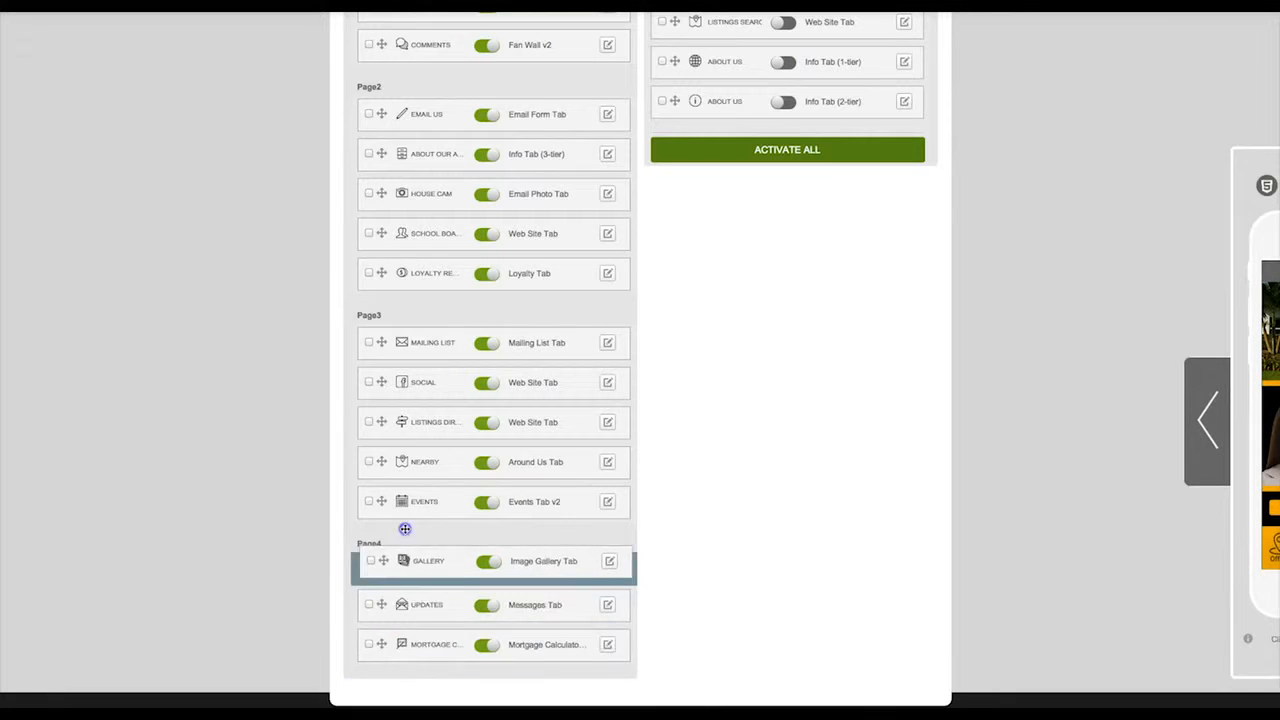
left_click_drag(404, 560, 404, 222)
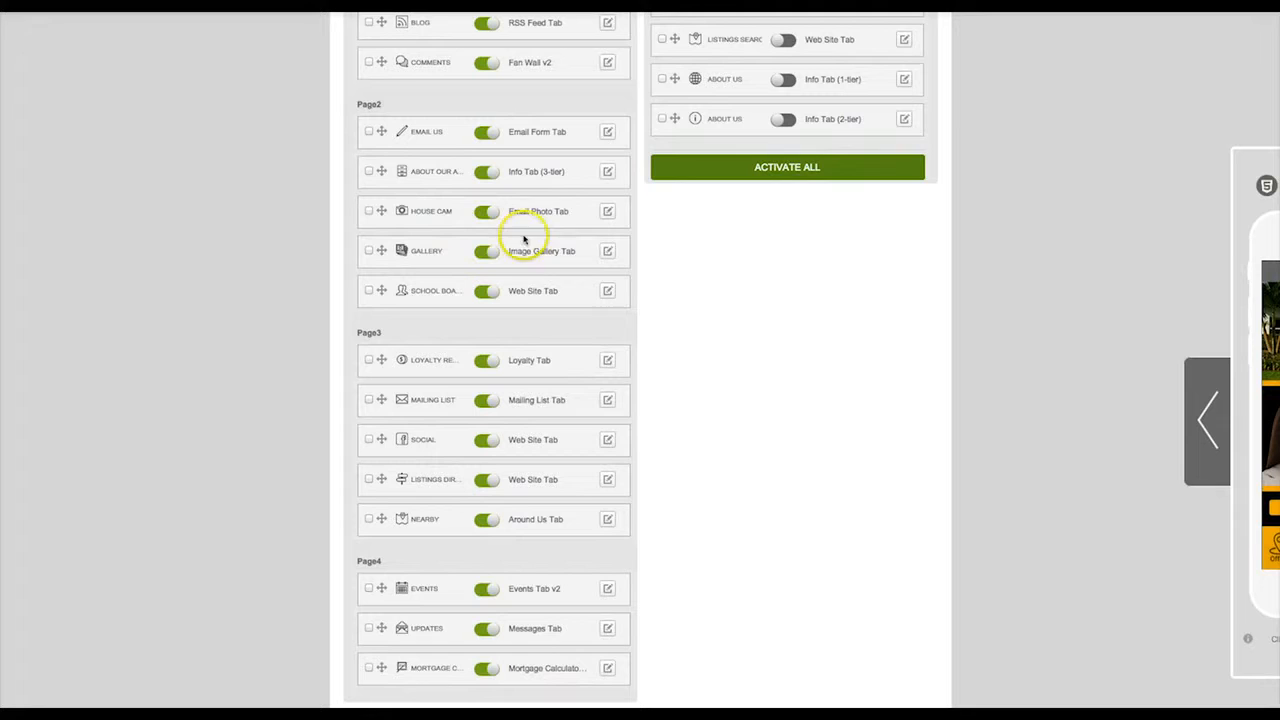
scroll("up", 3)
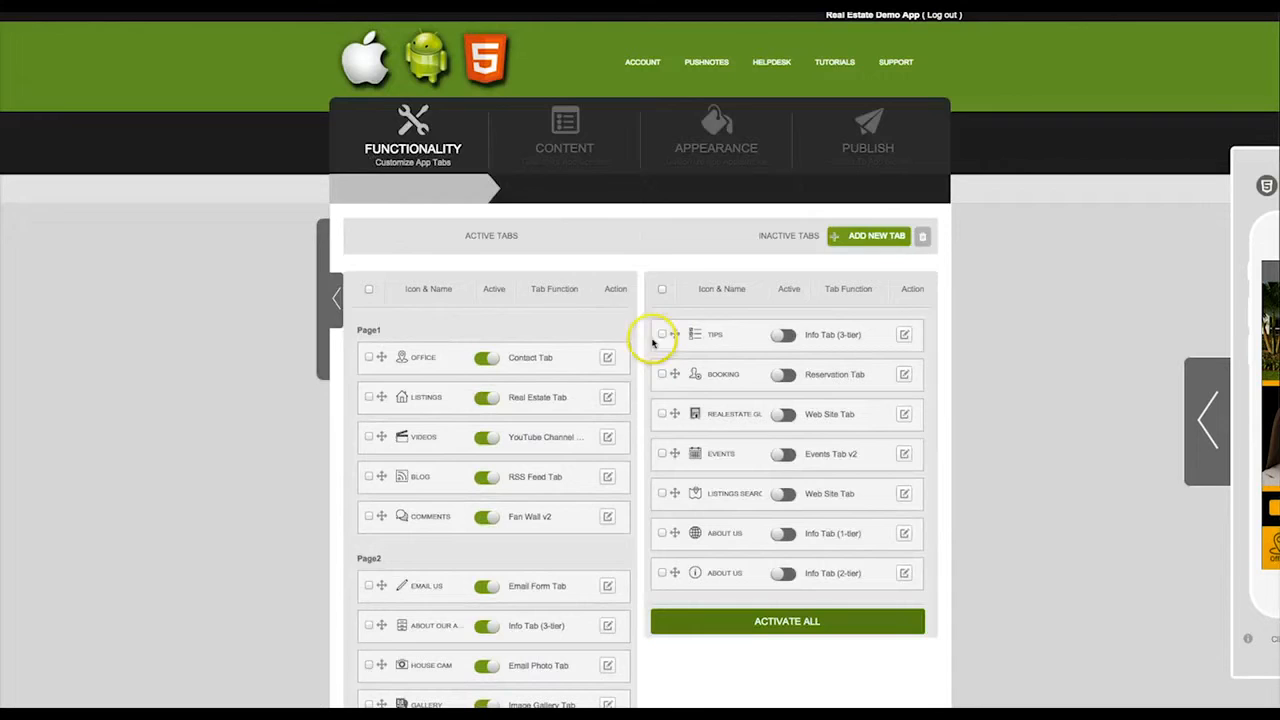
mouse_move(564, 136)
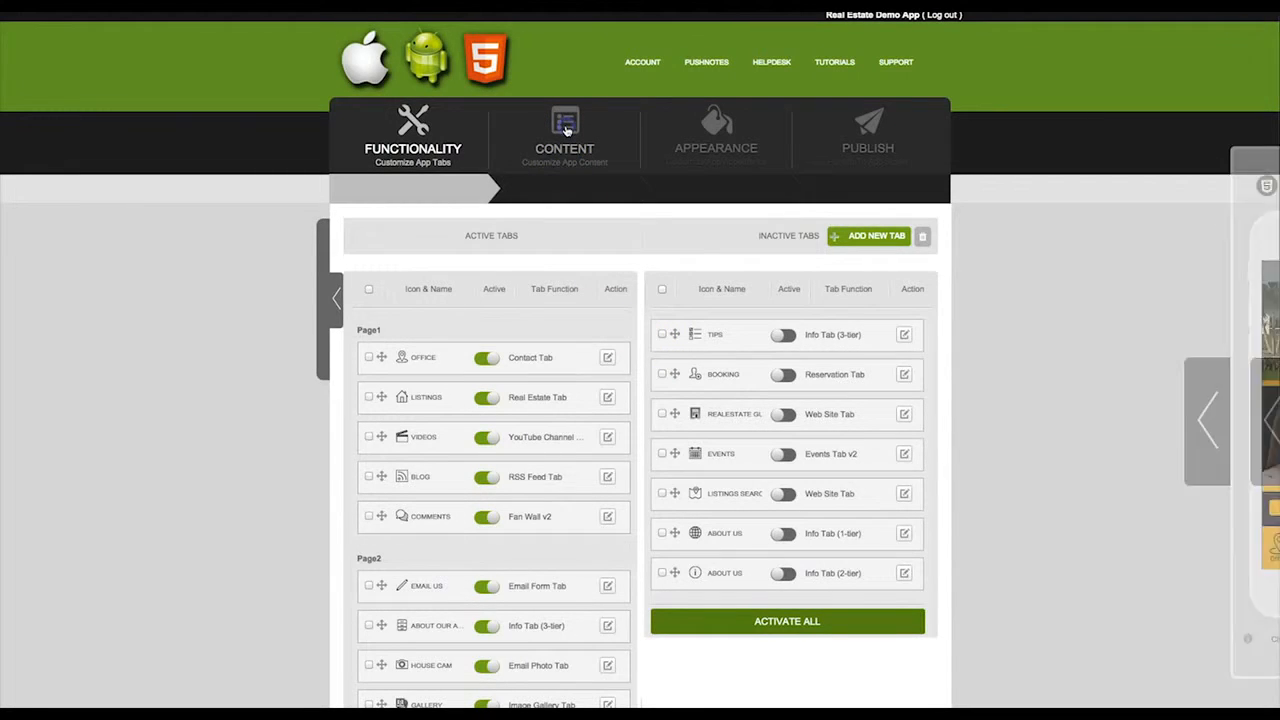
In the Content section, start adding a new gallery to the Gallery tab.
left_click(564, 136)
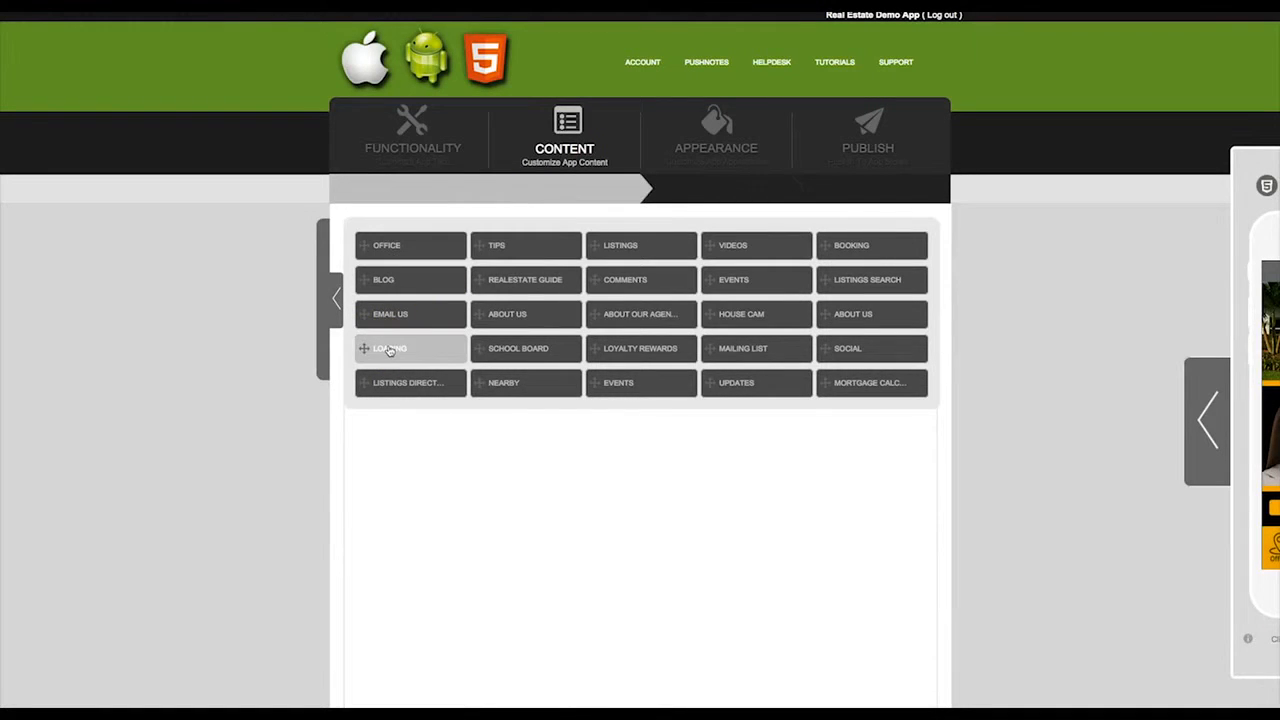
left_click(390, 348)
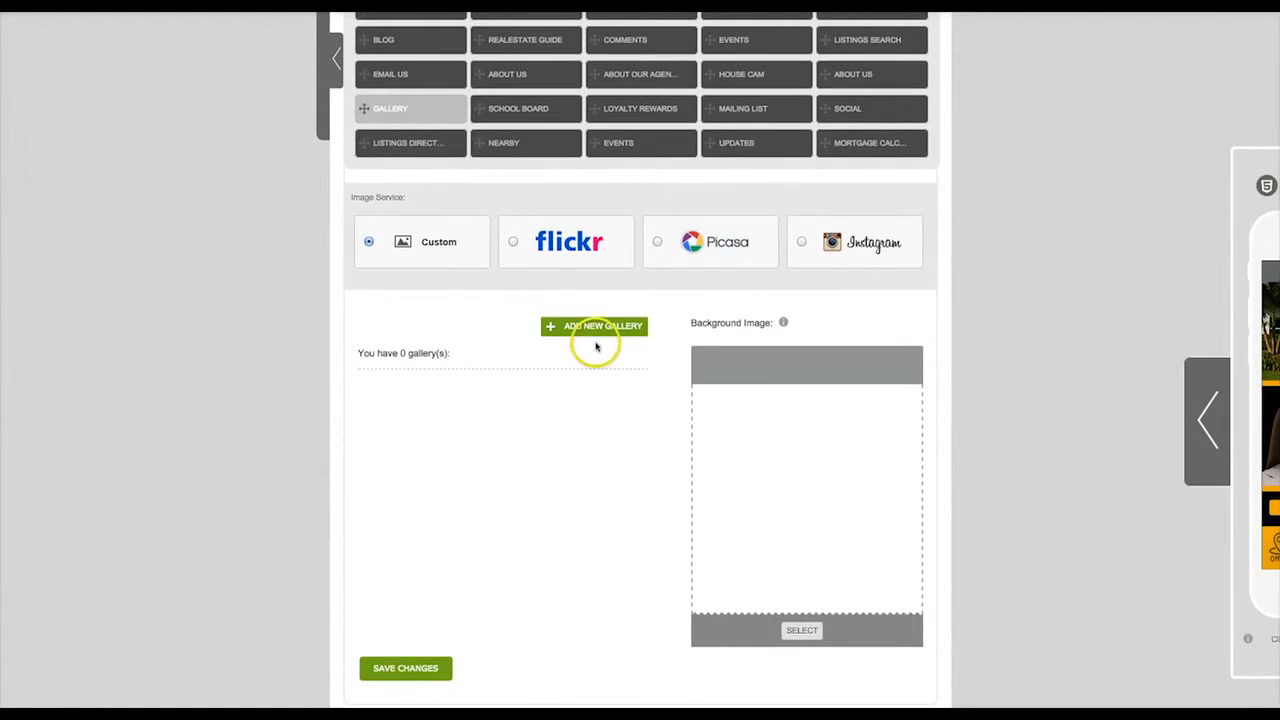
left_click(594, 326)
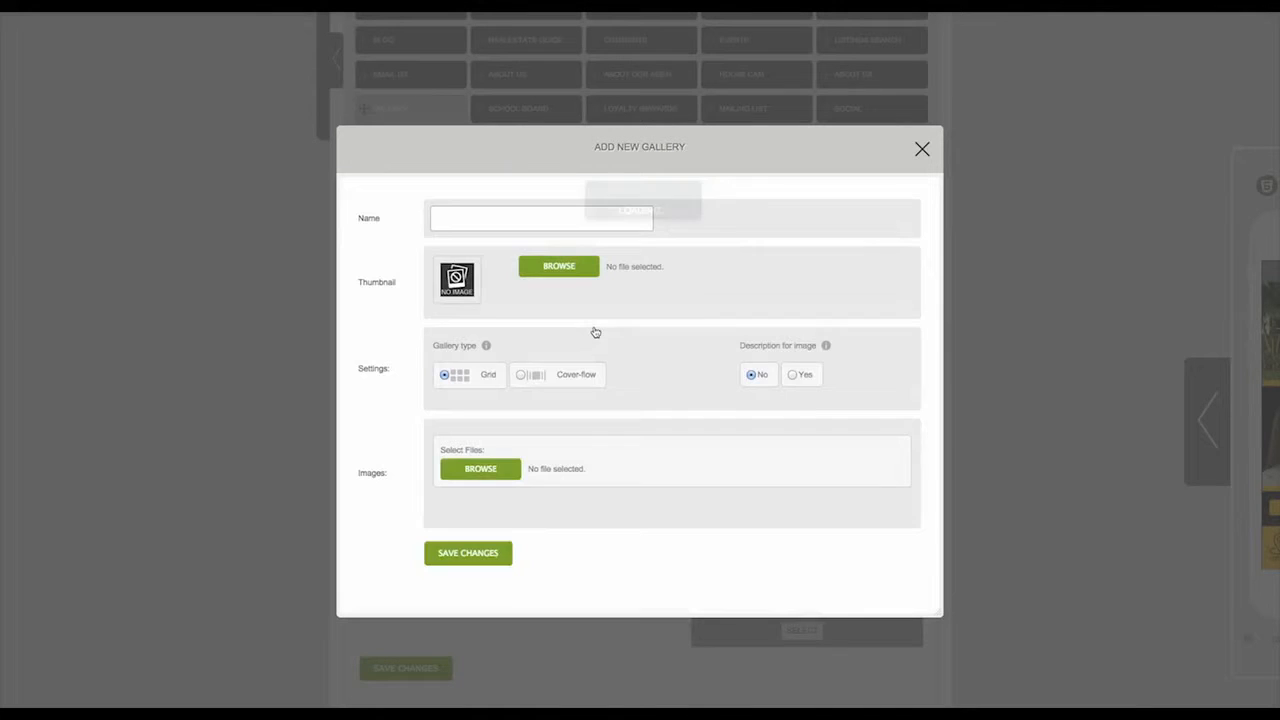
Name the new gallery 'New Homes', keeping Grid layout and no image descriptions.
type("New Home")
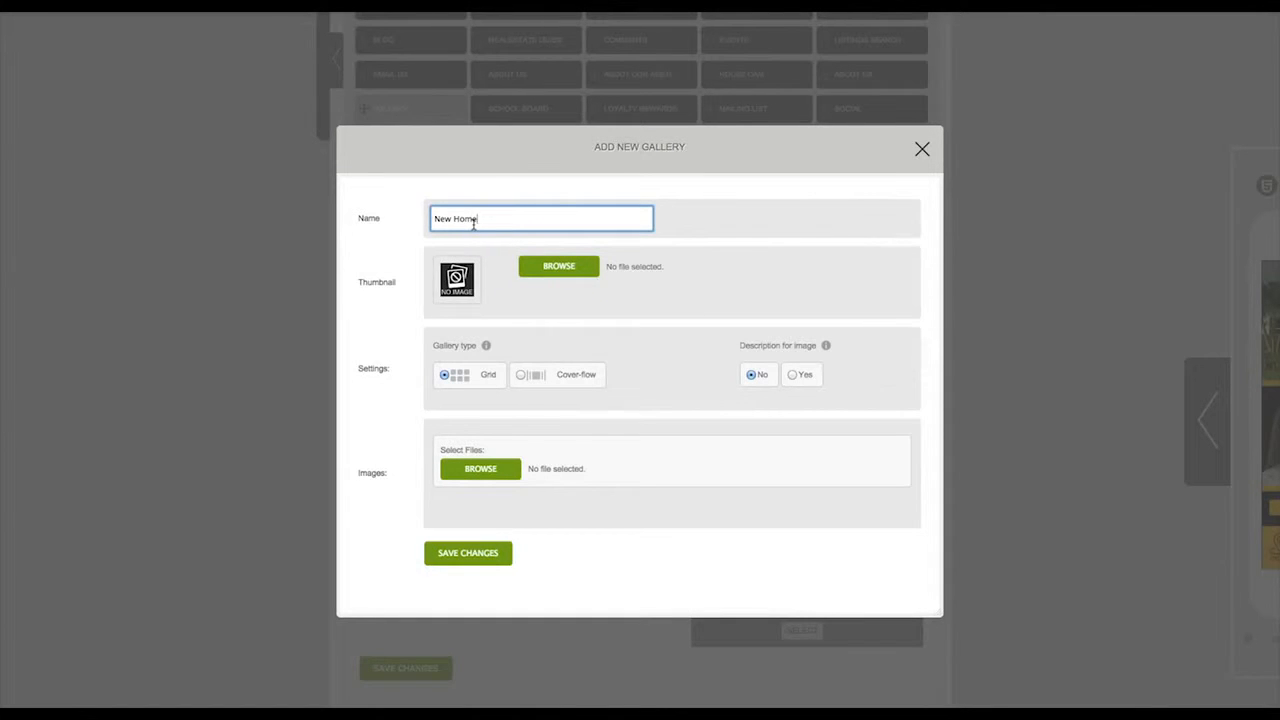
type("s")
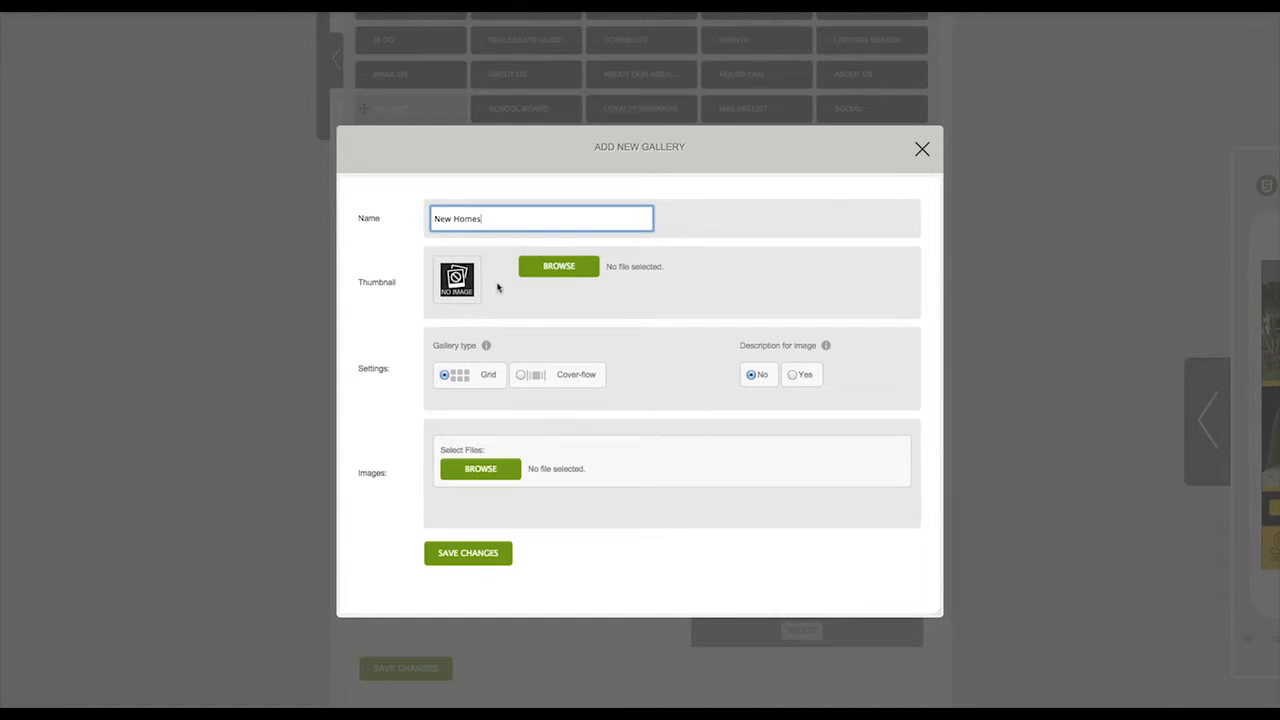
mouse_move(488, 344)
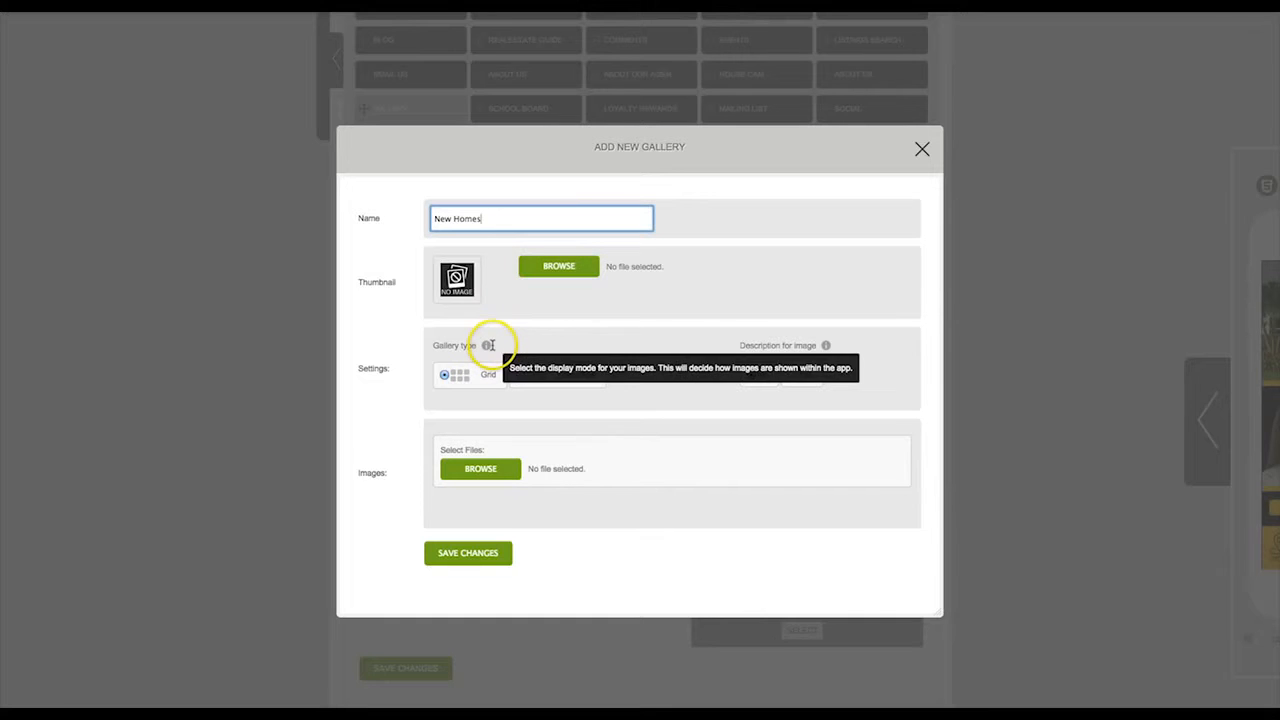
mouse_move(488, 344)
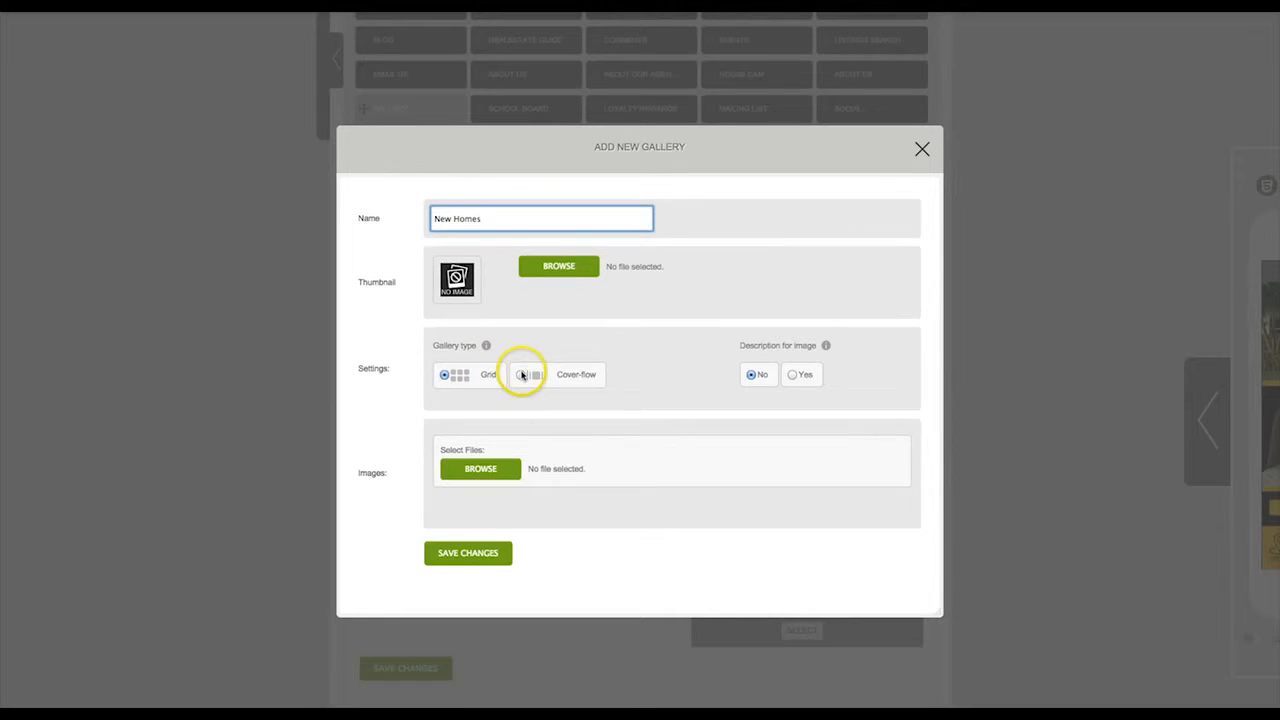
mouse_move(540, 400)
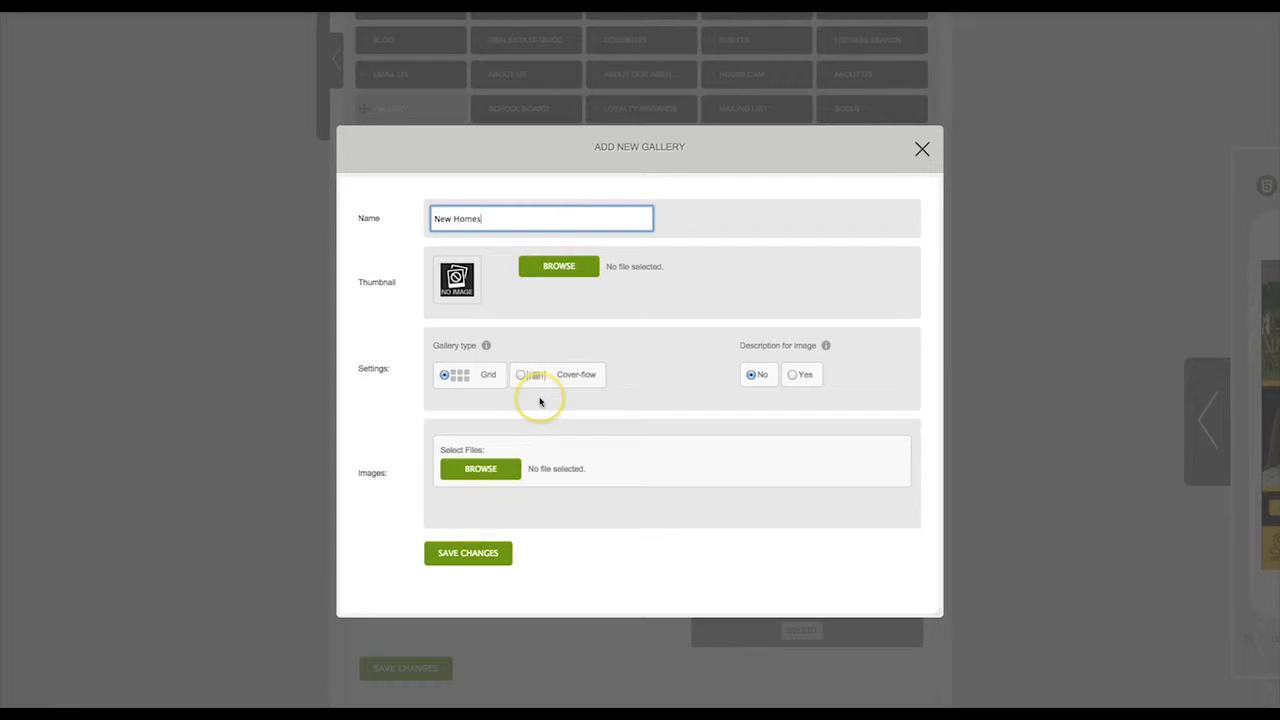
mouse_move(540, 400)
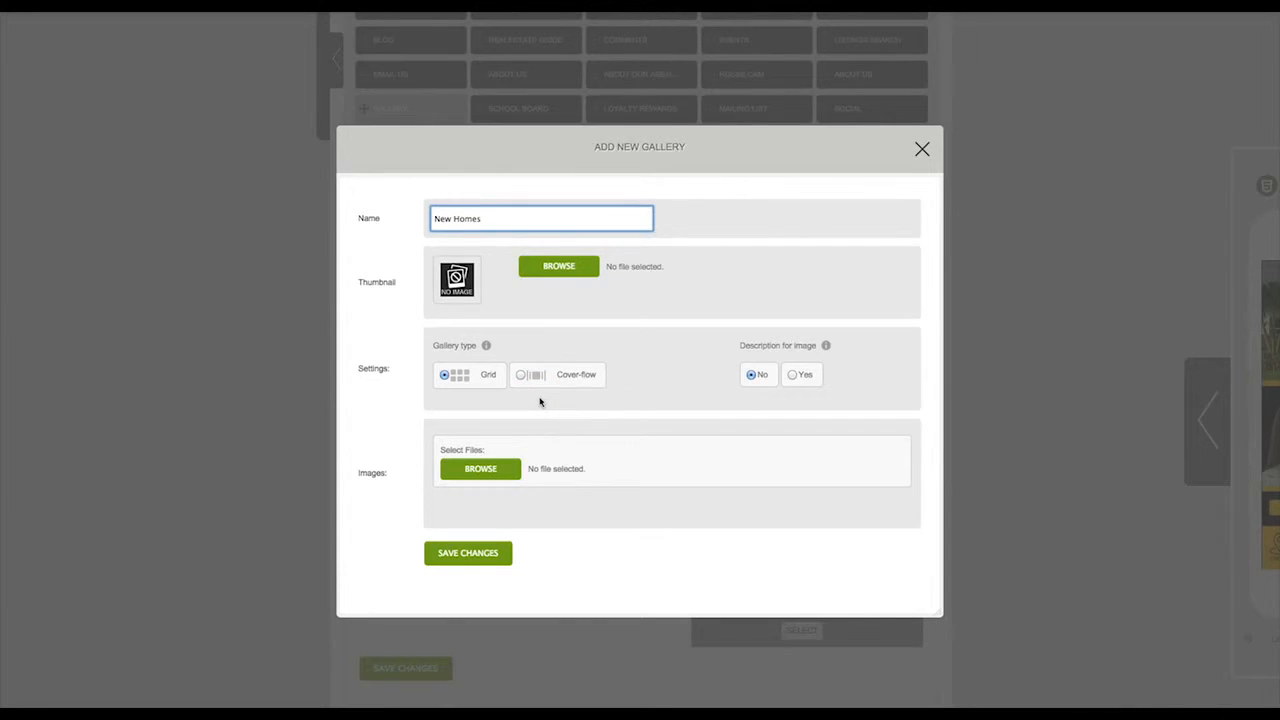
mouse_move(826, 344)
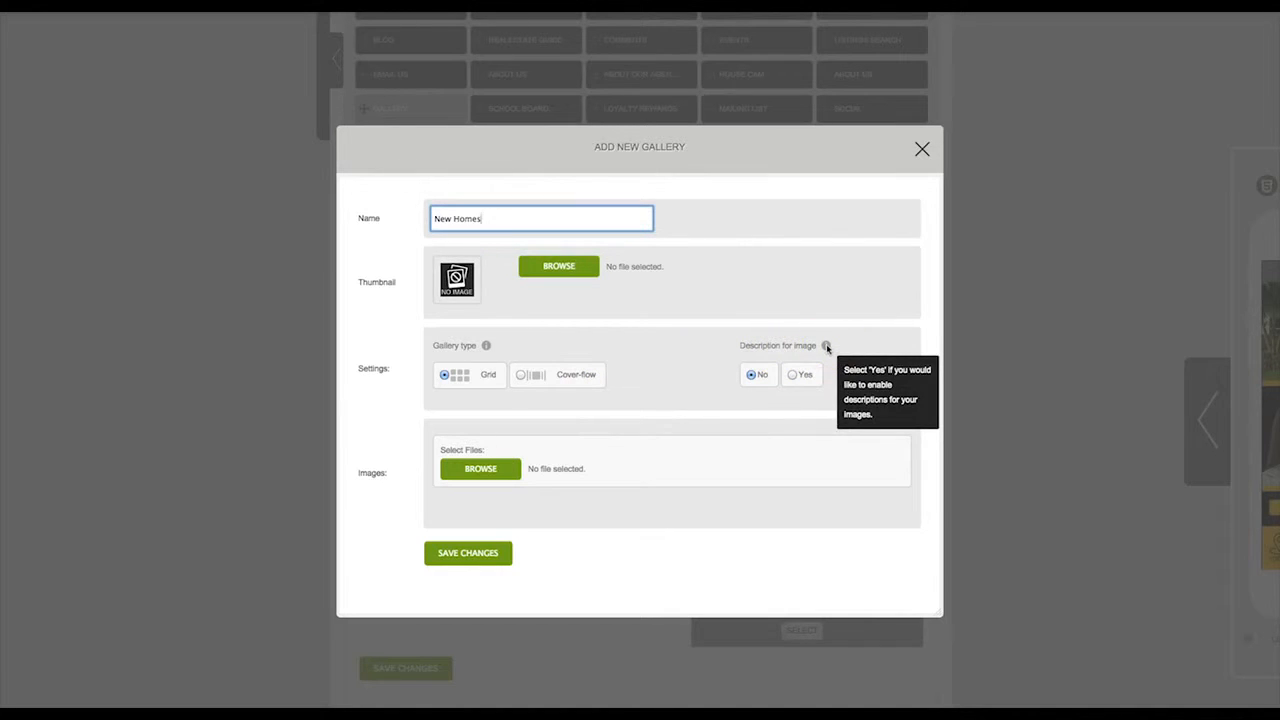
mouse_move(608, 396)
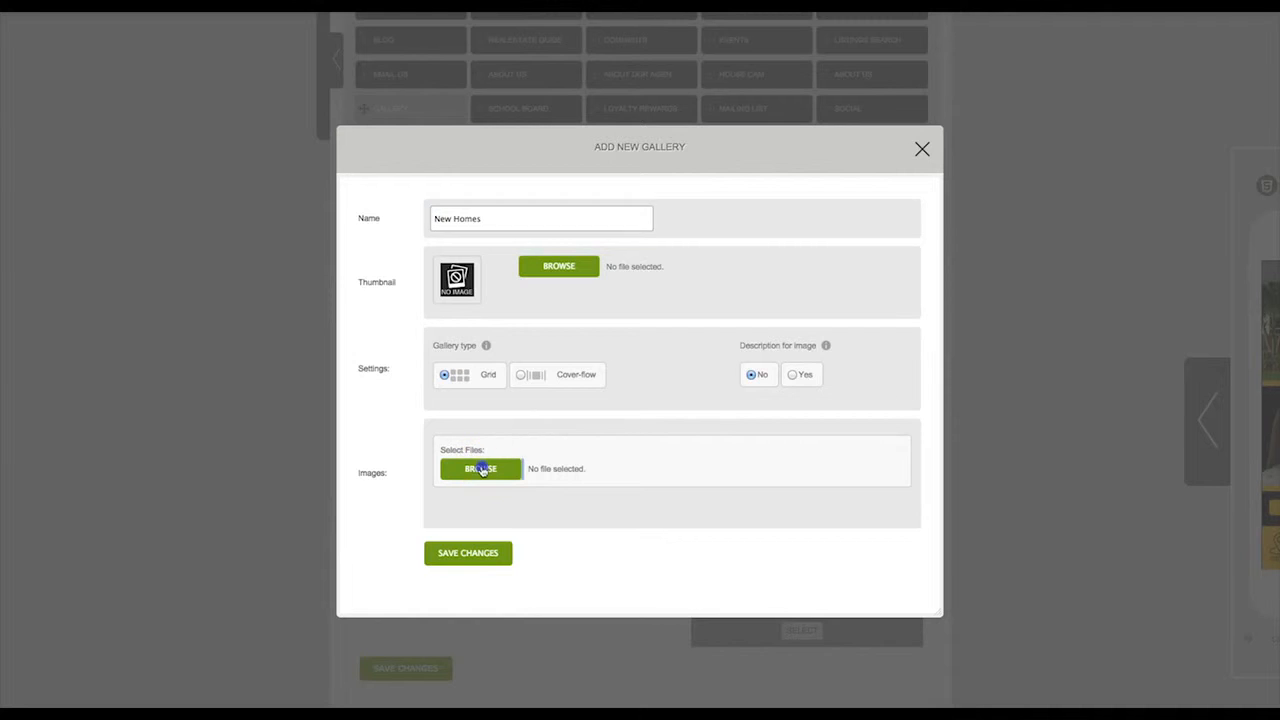
Upload house1–house4.jpeg to the New Homes gallery and finish so it appears in the gallery list.
left_click(480, 468)
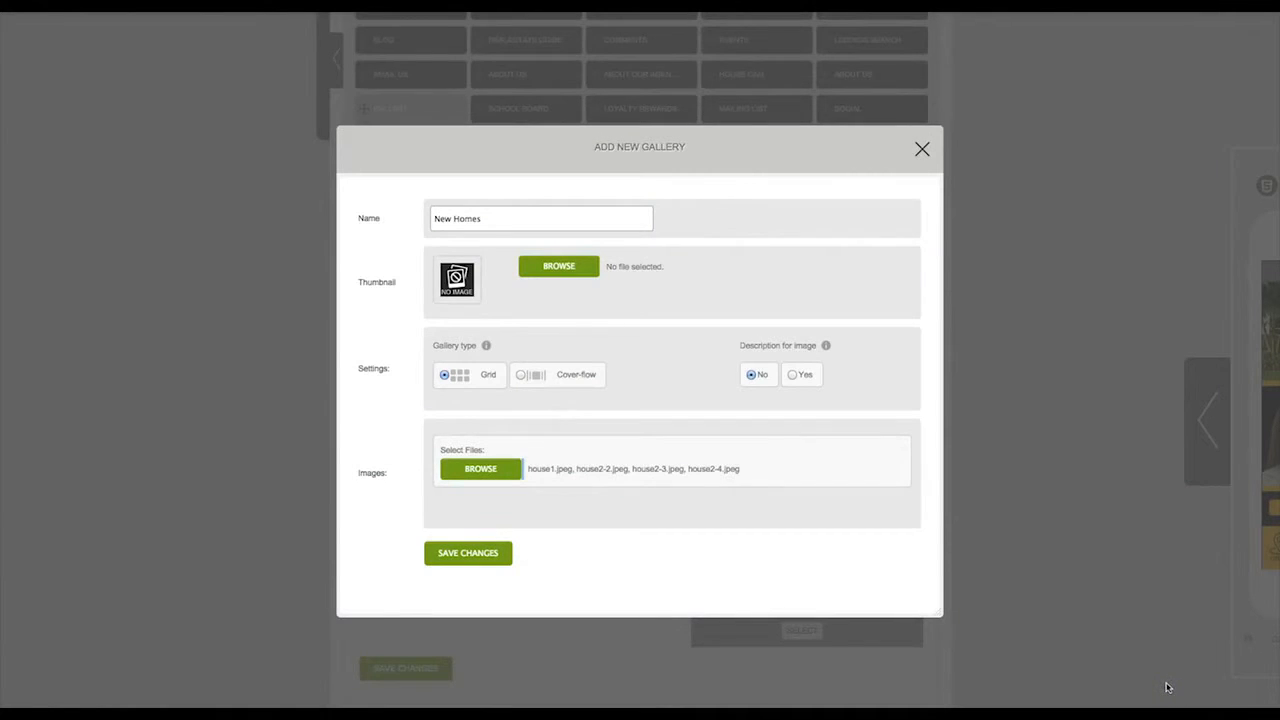
mouse_move(480, 496)
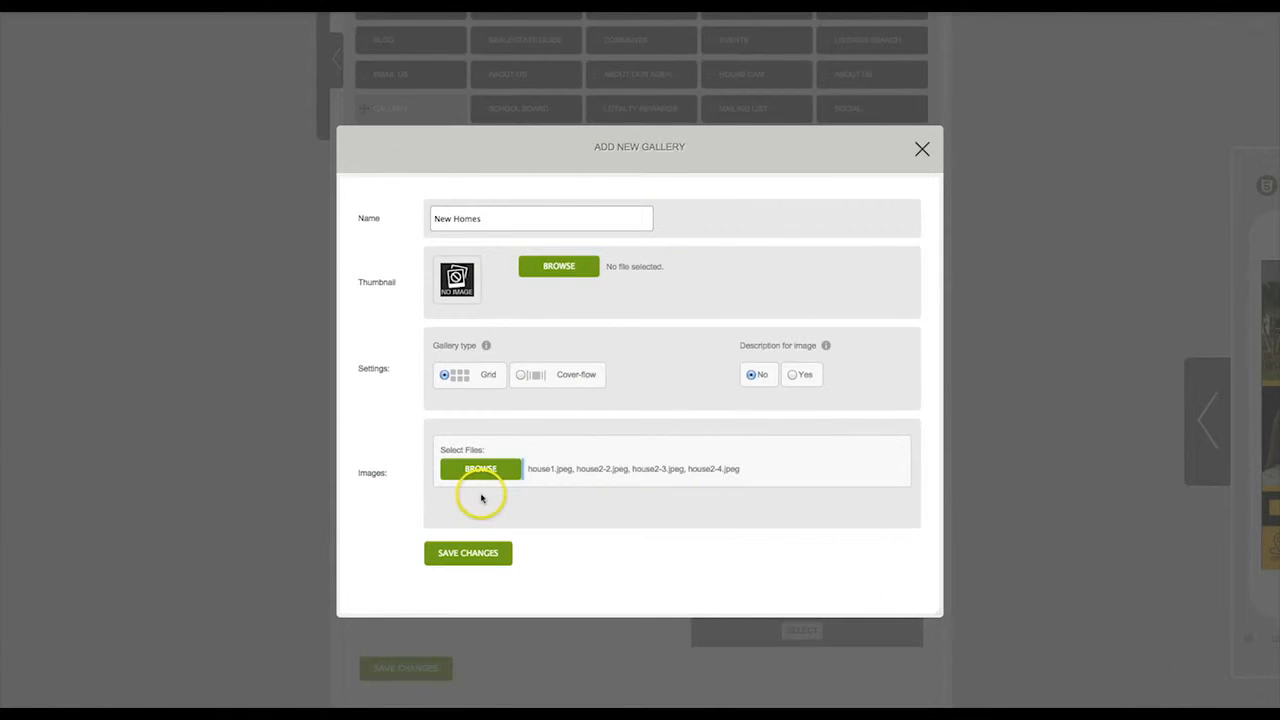
left_click(480, 468)
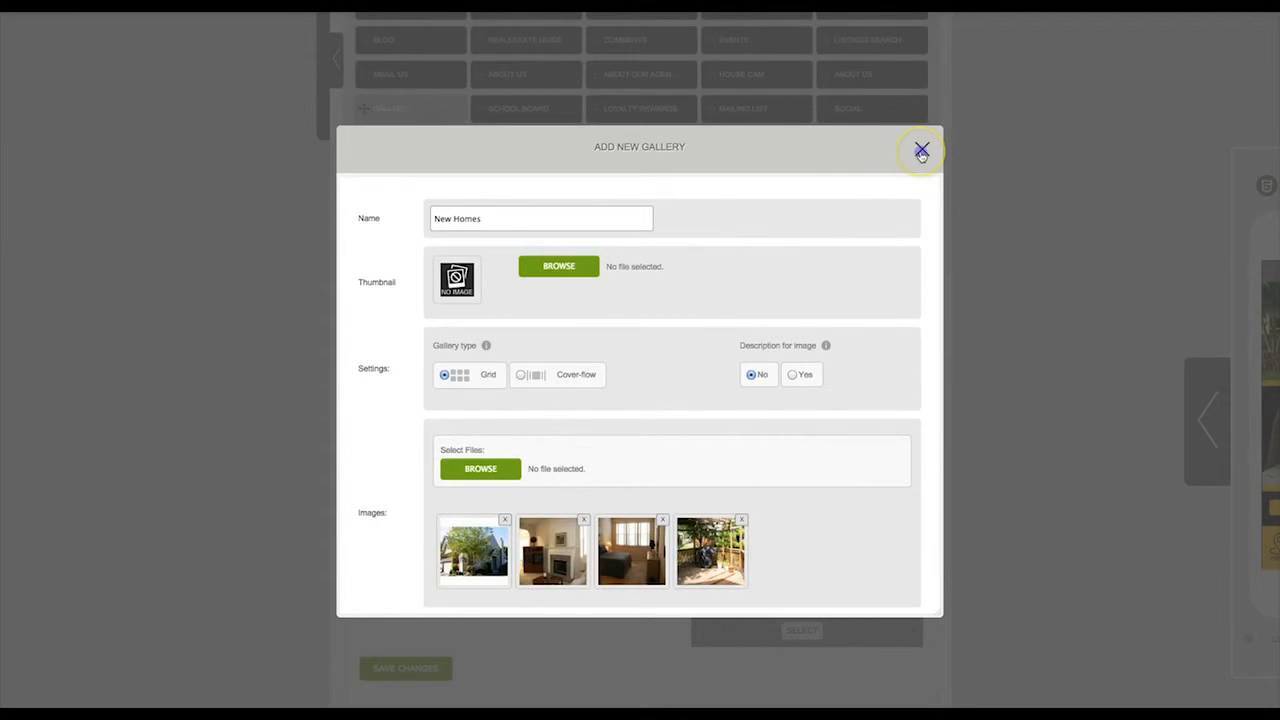
left_click(920, 148)
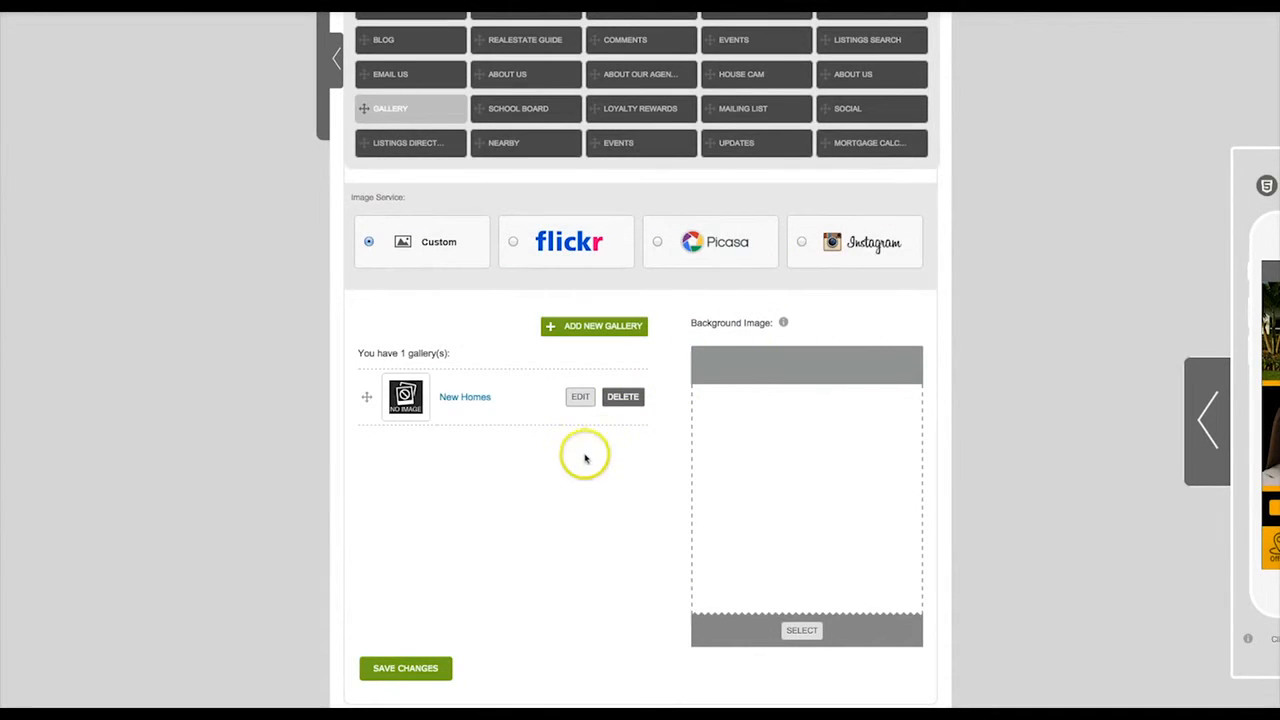
mouse_move(544, 474)
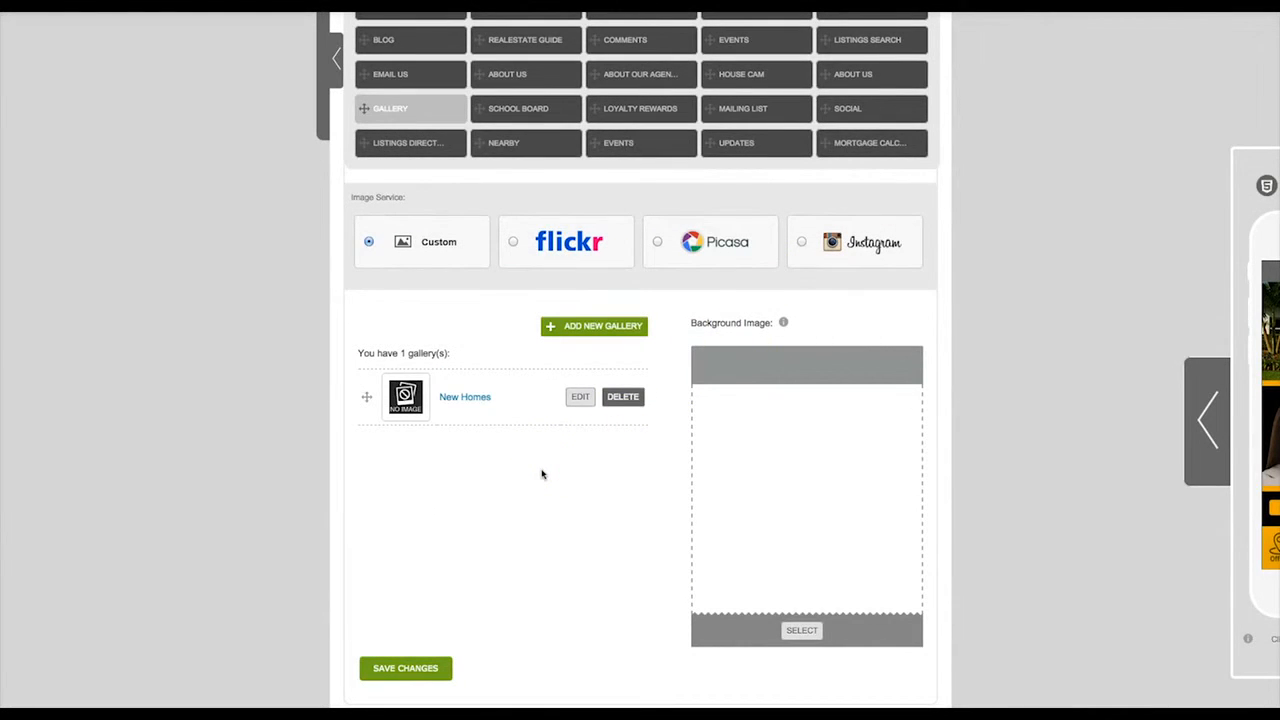
mouse_move(1090, 432)
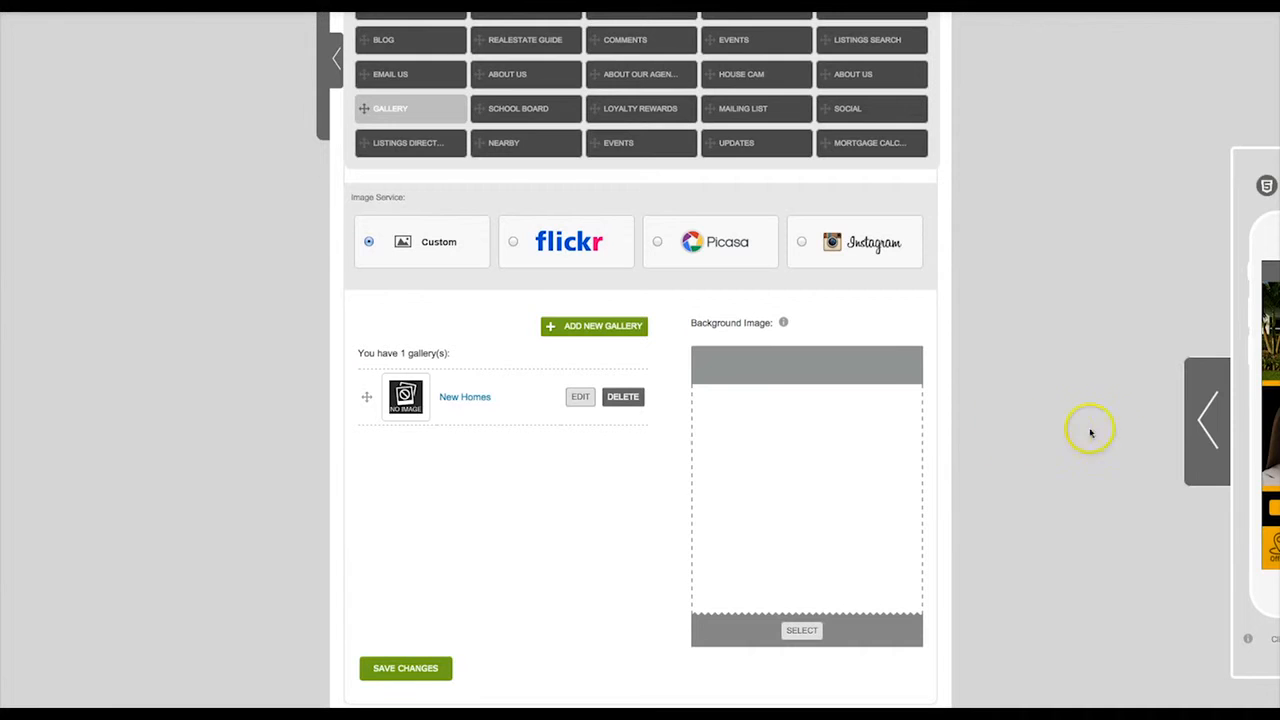
Preview the Gallery's New Homes photos in the phone simulator, then return to the app home screen.
left_click(1208, 420)
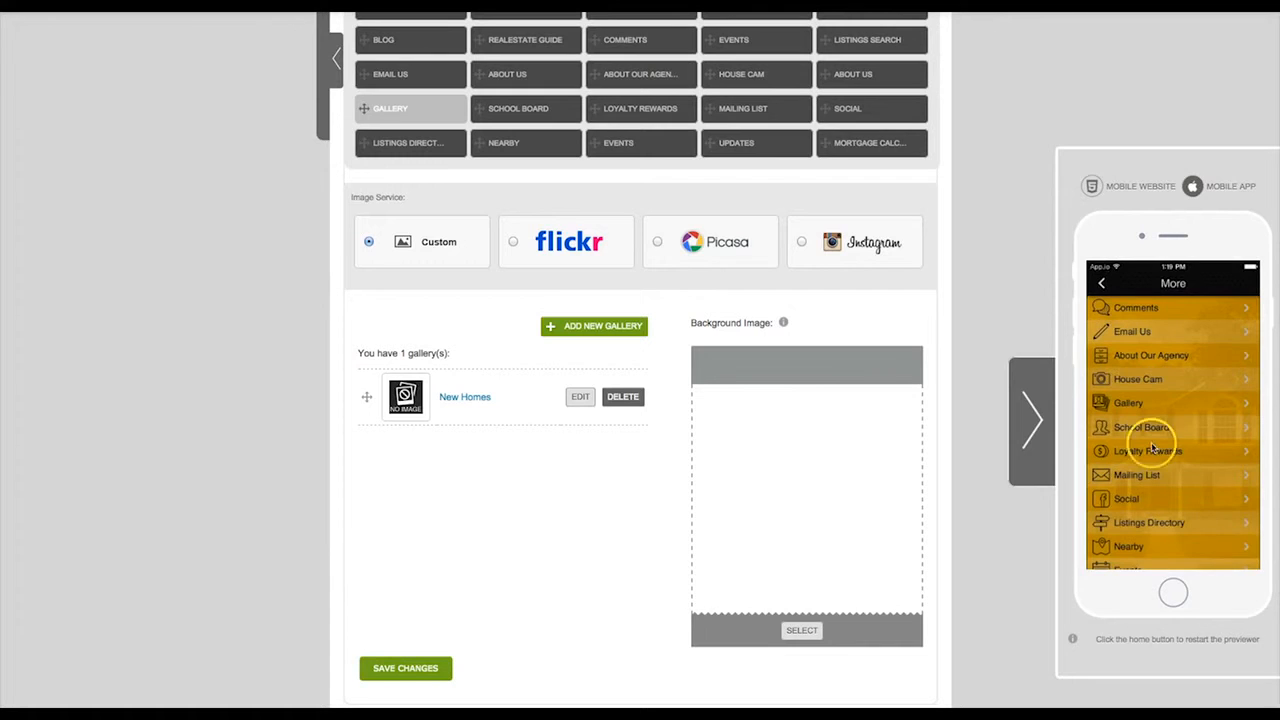
left_click(1128, 404)
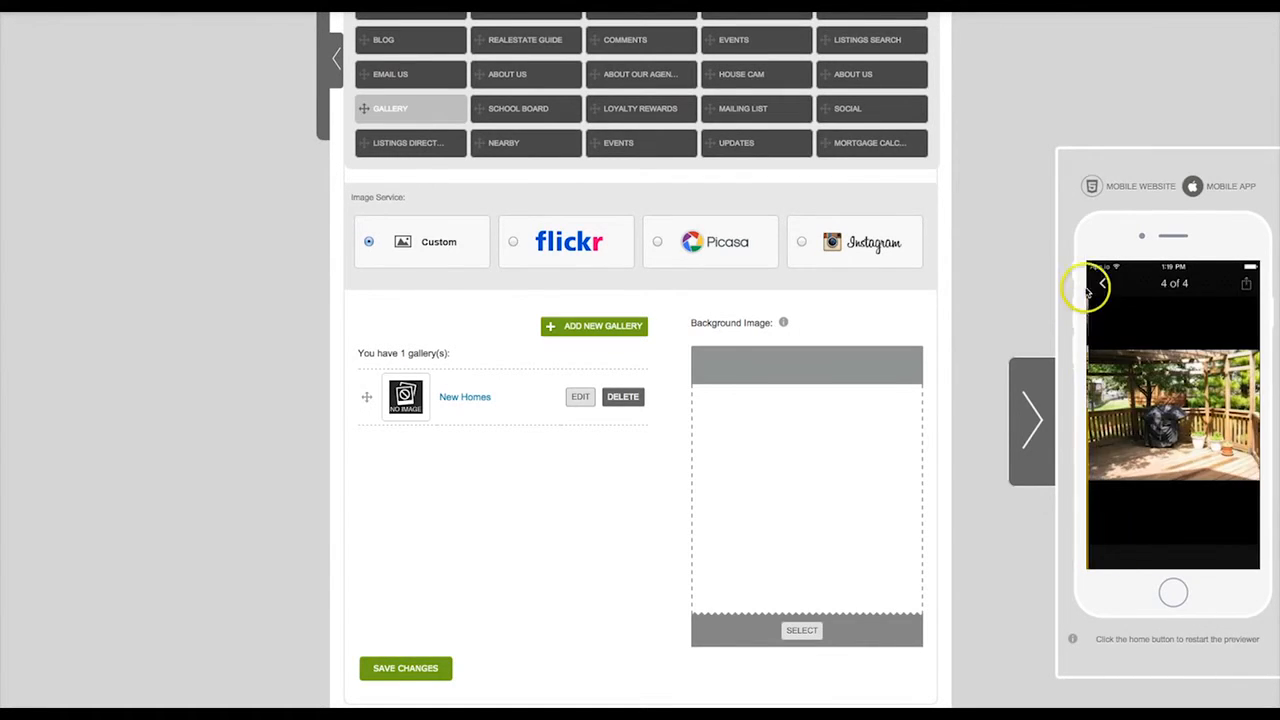
left_click(1104, 284)
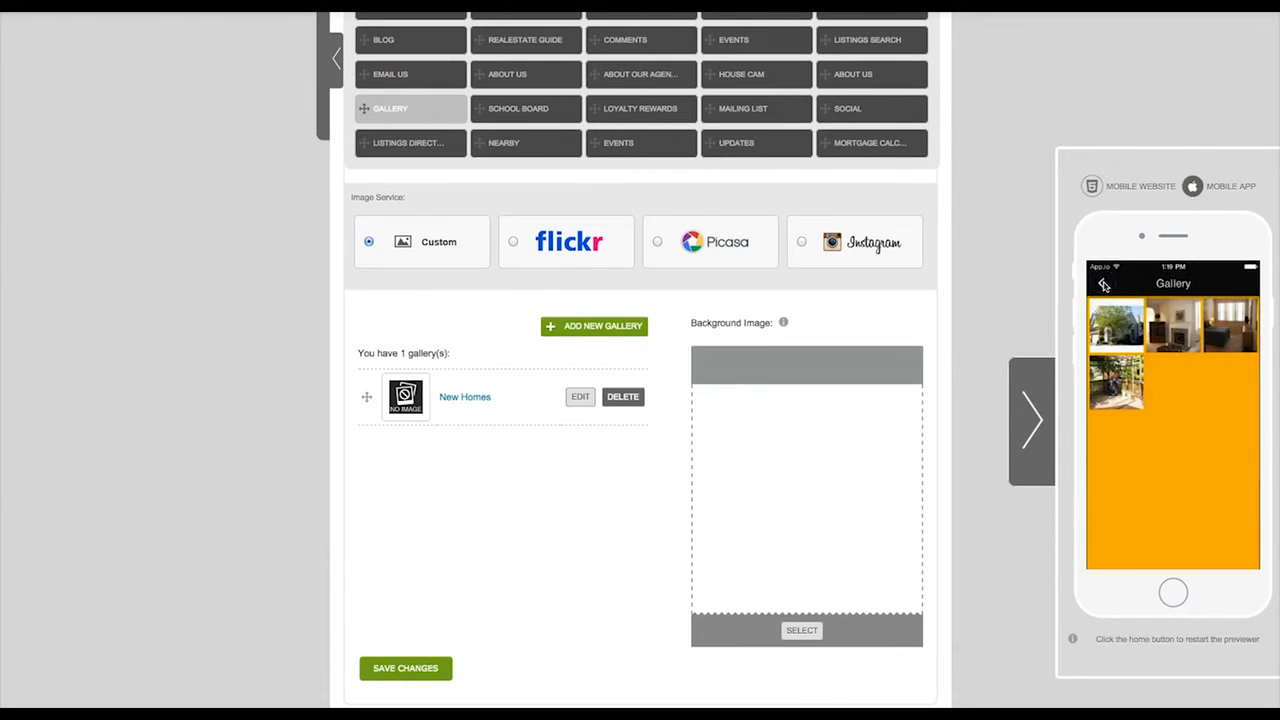
left_click(1032, 420)
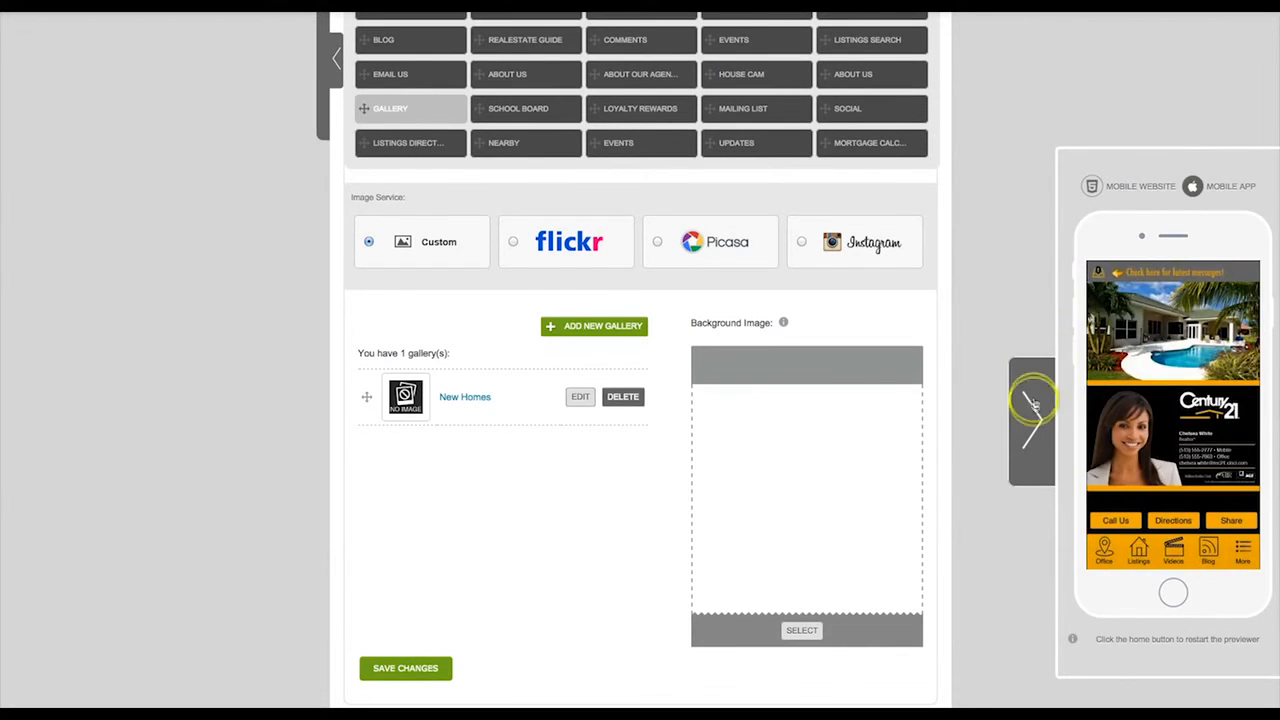
Cycle the image service through Flickr and Picasa, ending on Instagram's connect settings.
left_click(512, 240)
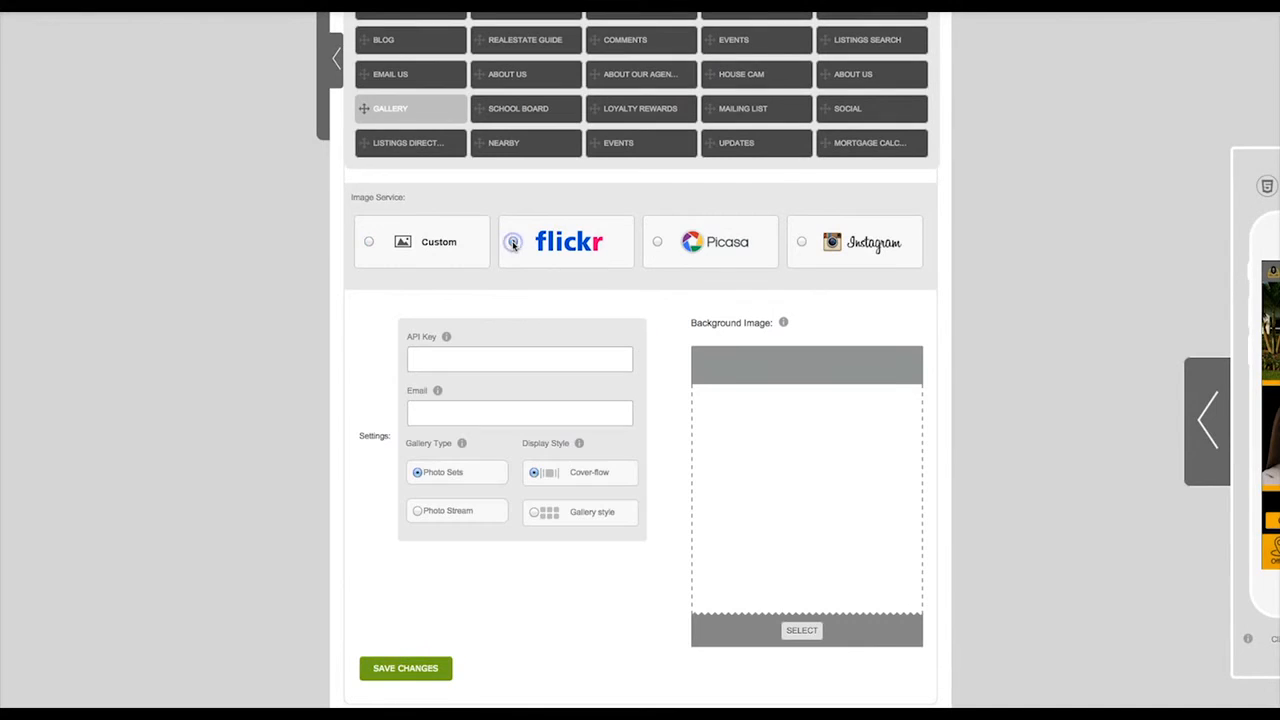
left_click(658, 240)
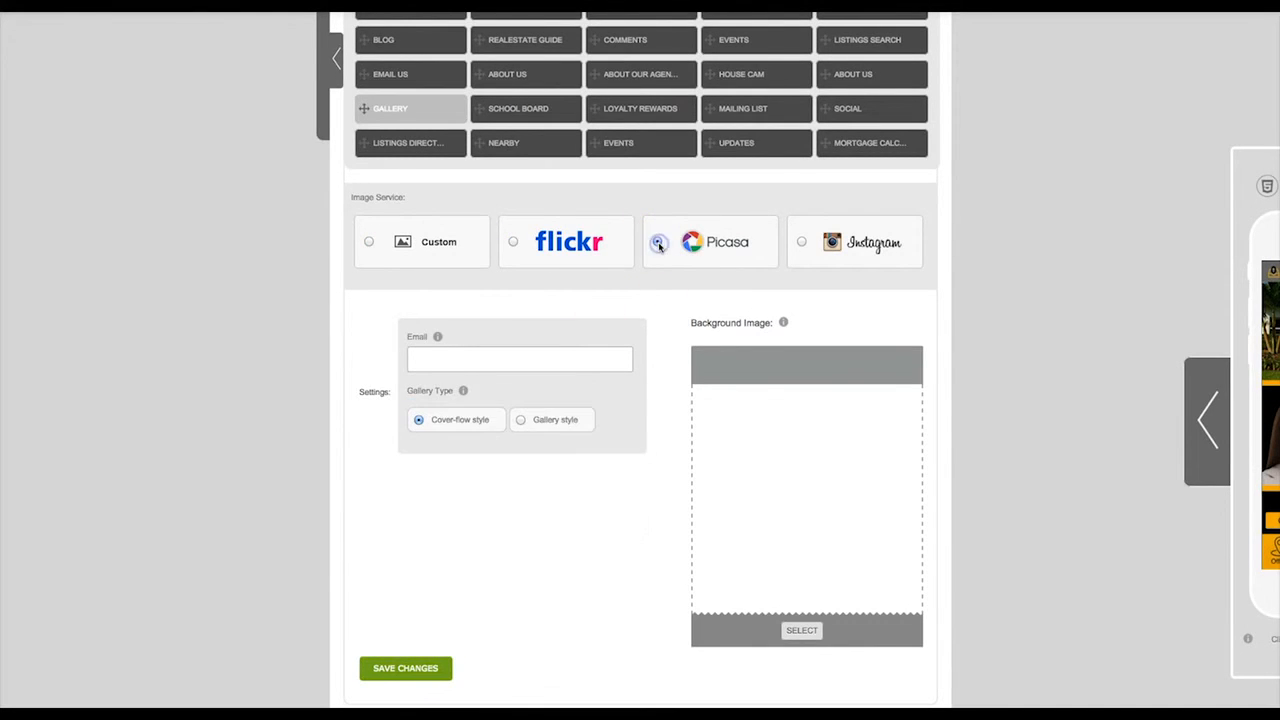
left_click(656, 240)
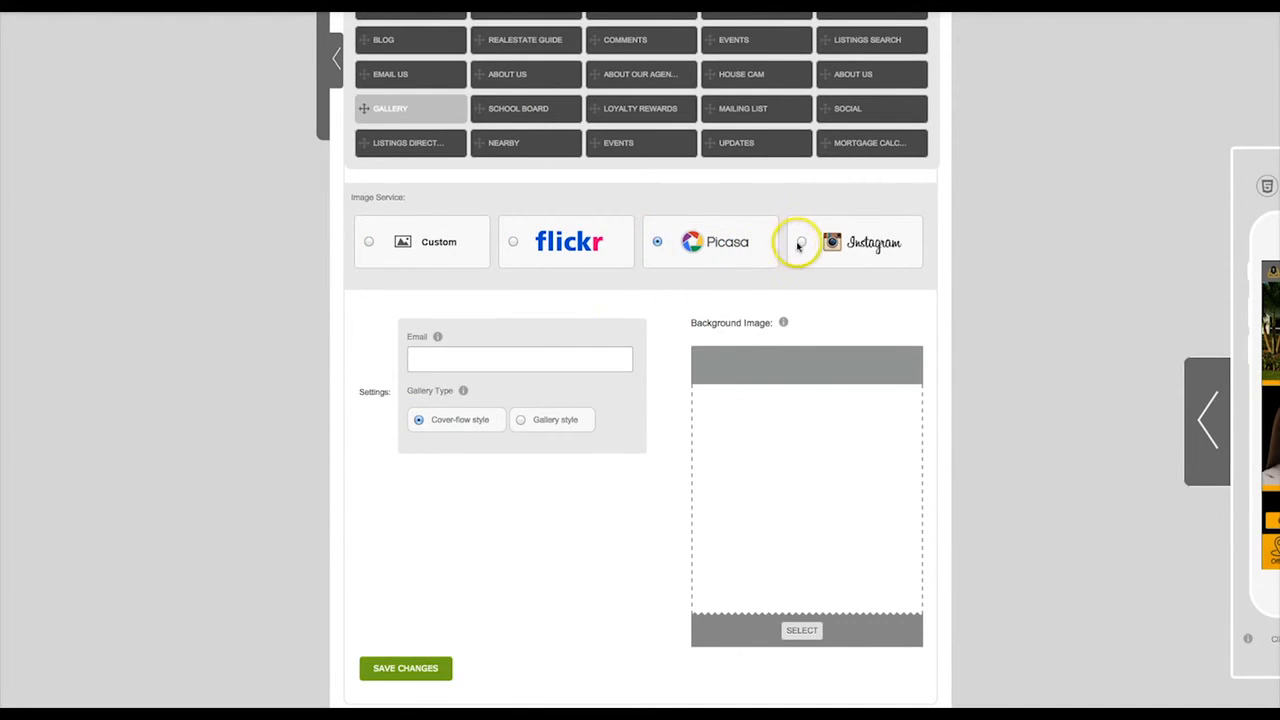
left_click(800, 240)
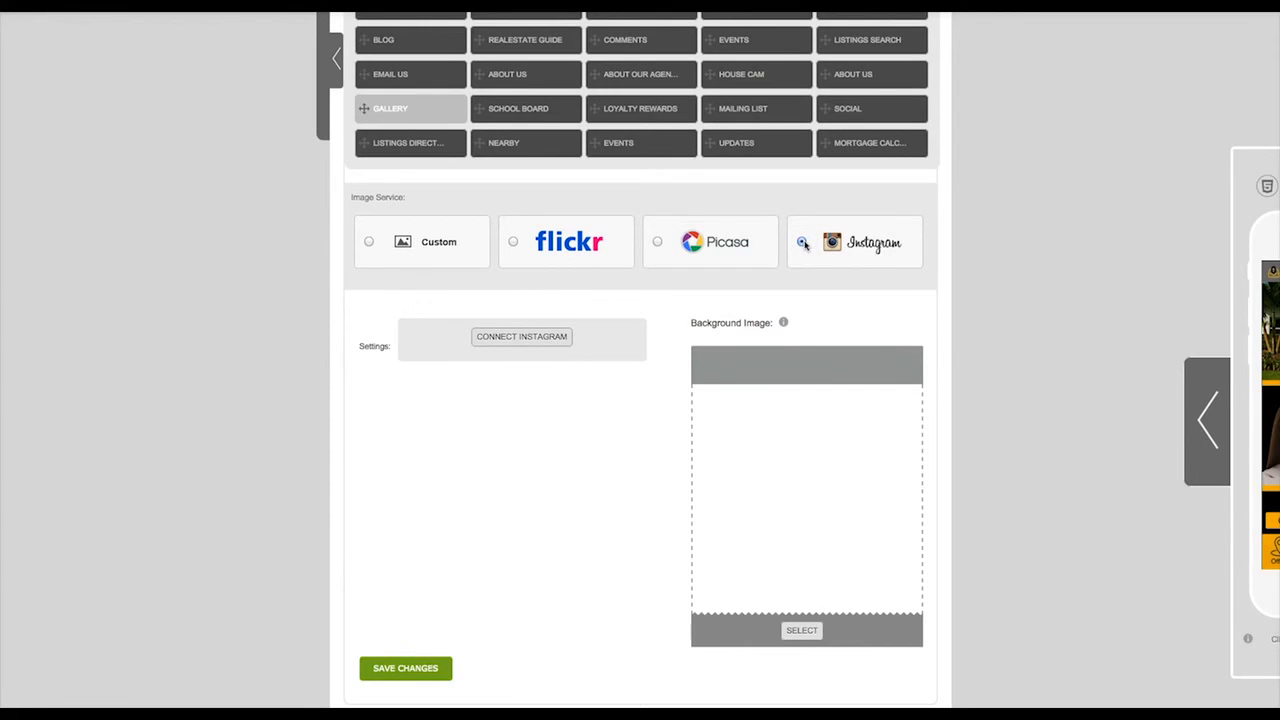